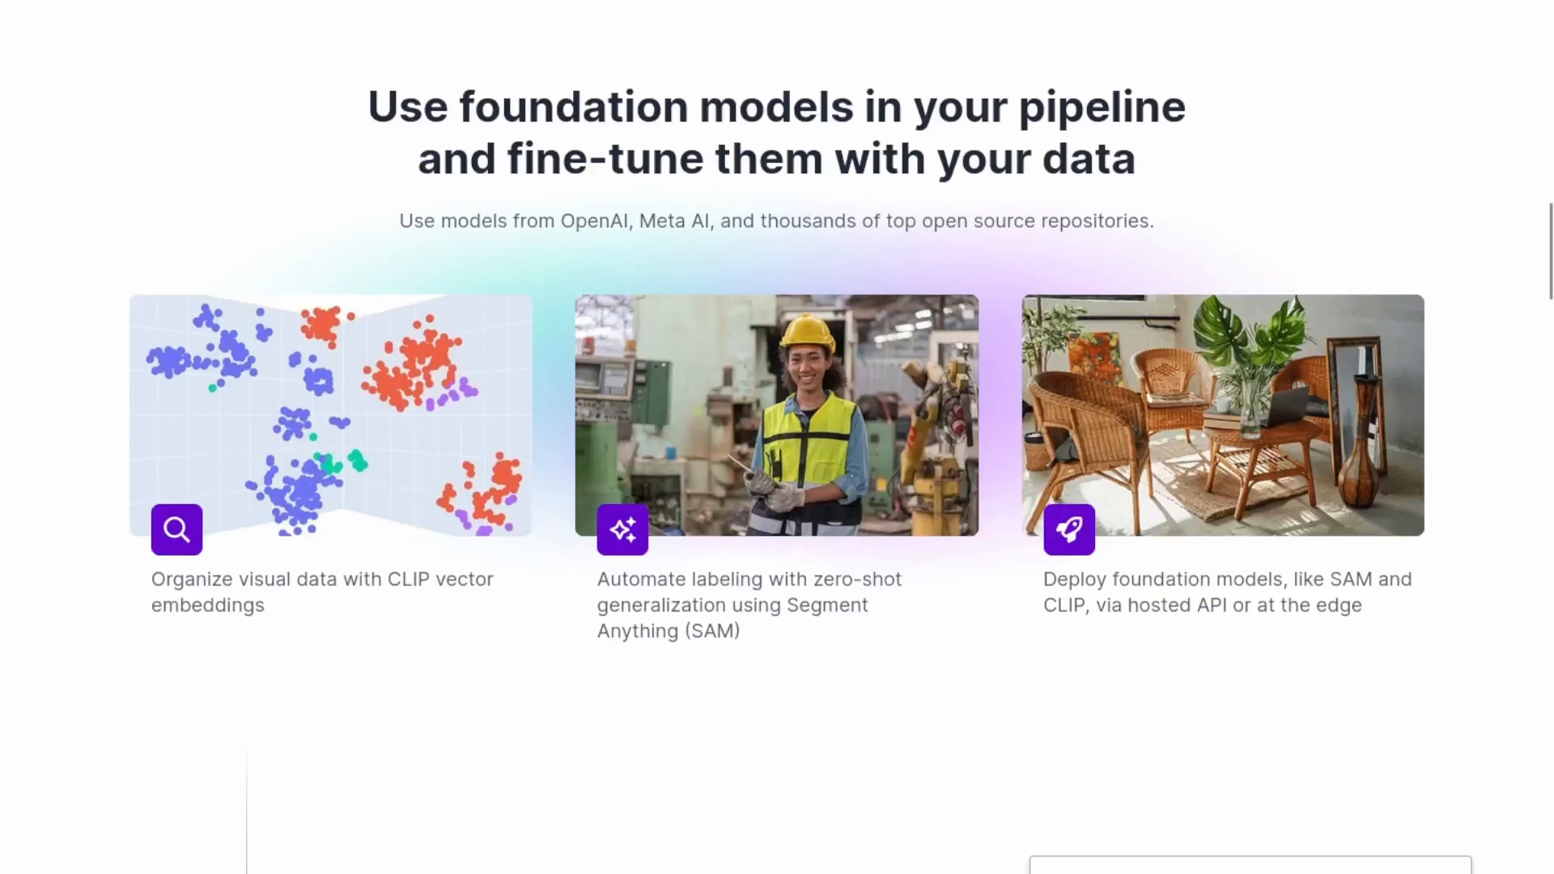
Step: Scroll the Roboflow homepage toward the Hands Seals project's Deployments entry
{"action": "scroll", "scroll_direction": "down", "scroll_amount": 3}
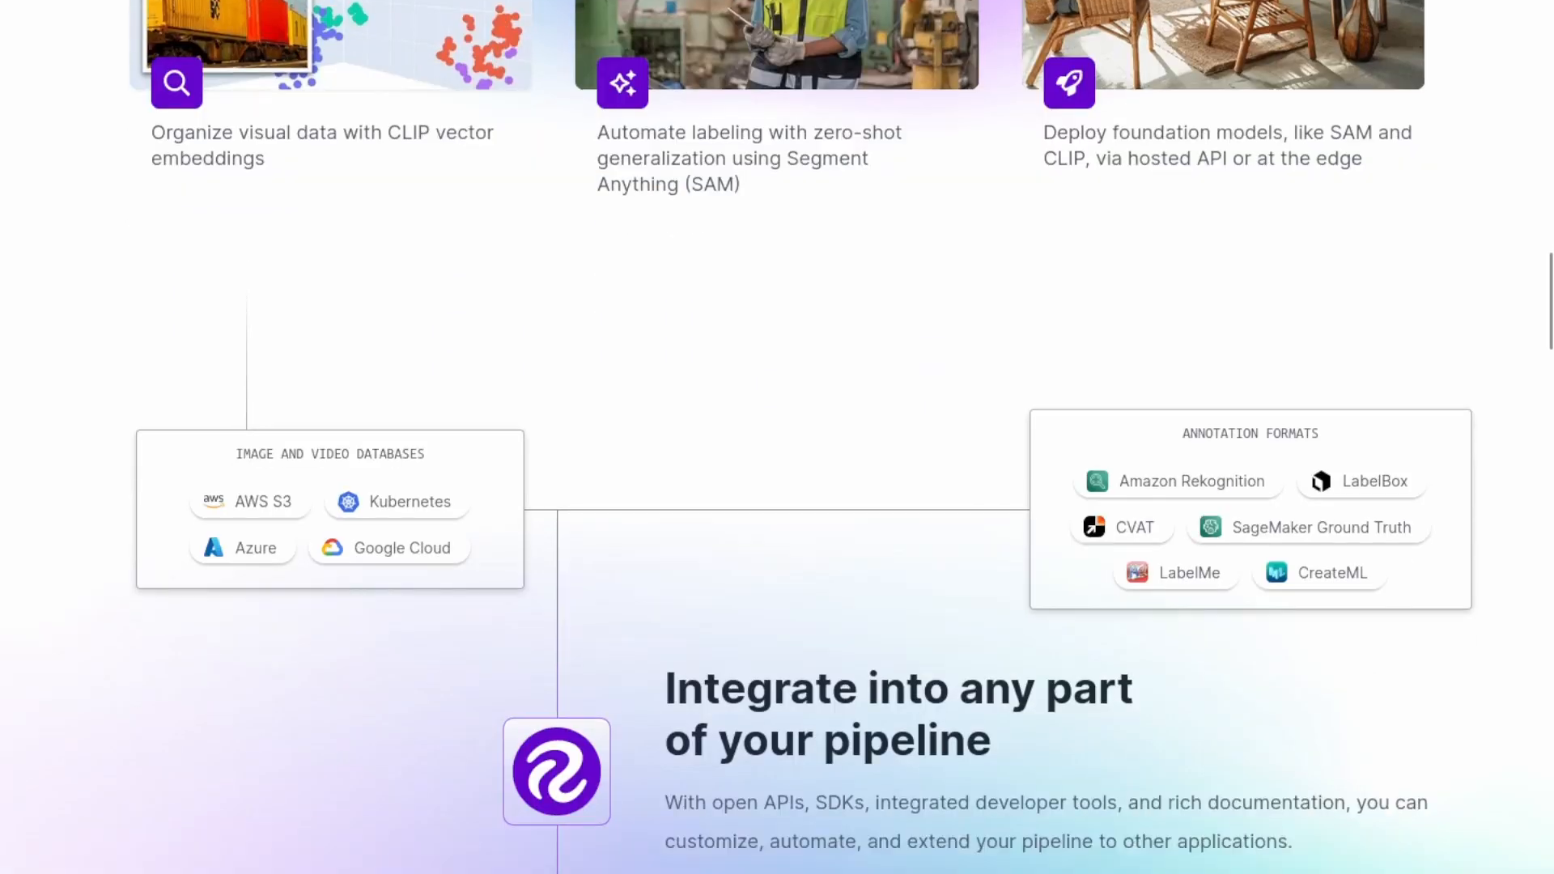
{"action": "scroll", "scroll_direction": "down", "scroll_amount": 3}
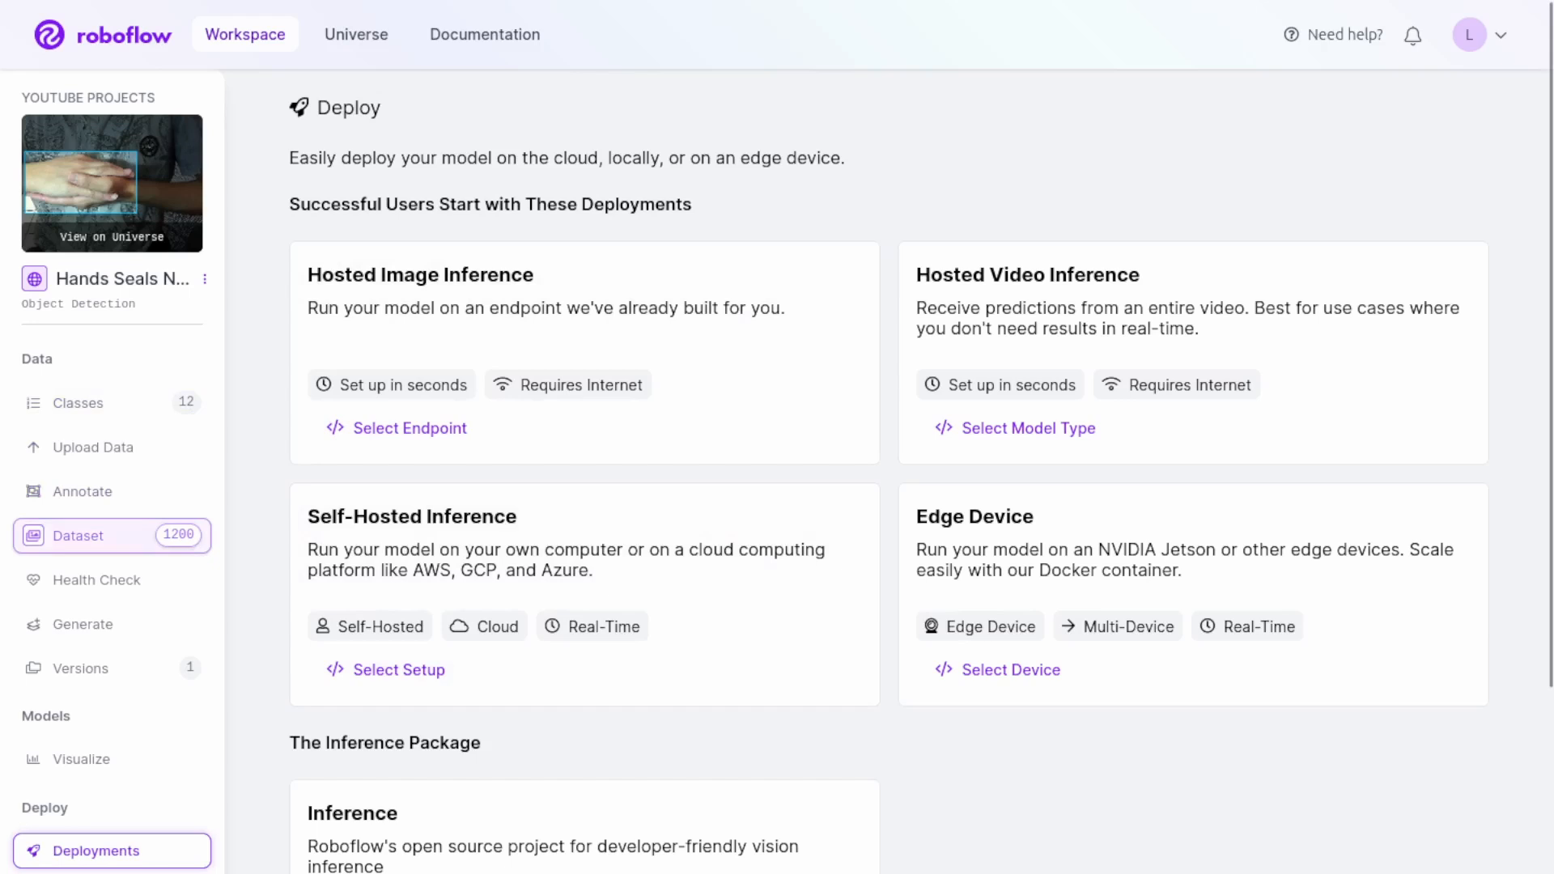
Step: Review the twelve hand-seal classes, then run hands-seals-naruto/1 on a test image detecting Saru at 95%
{"action": "left_click", "coordinate": [78, 403]}
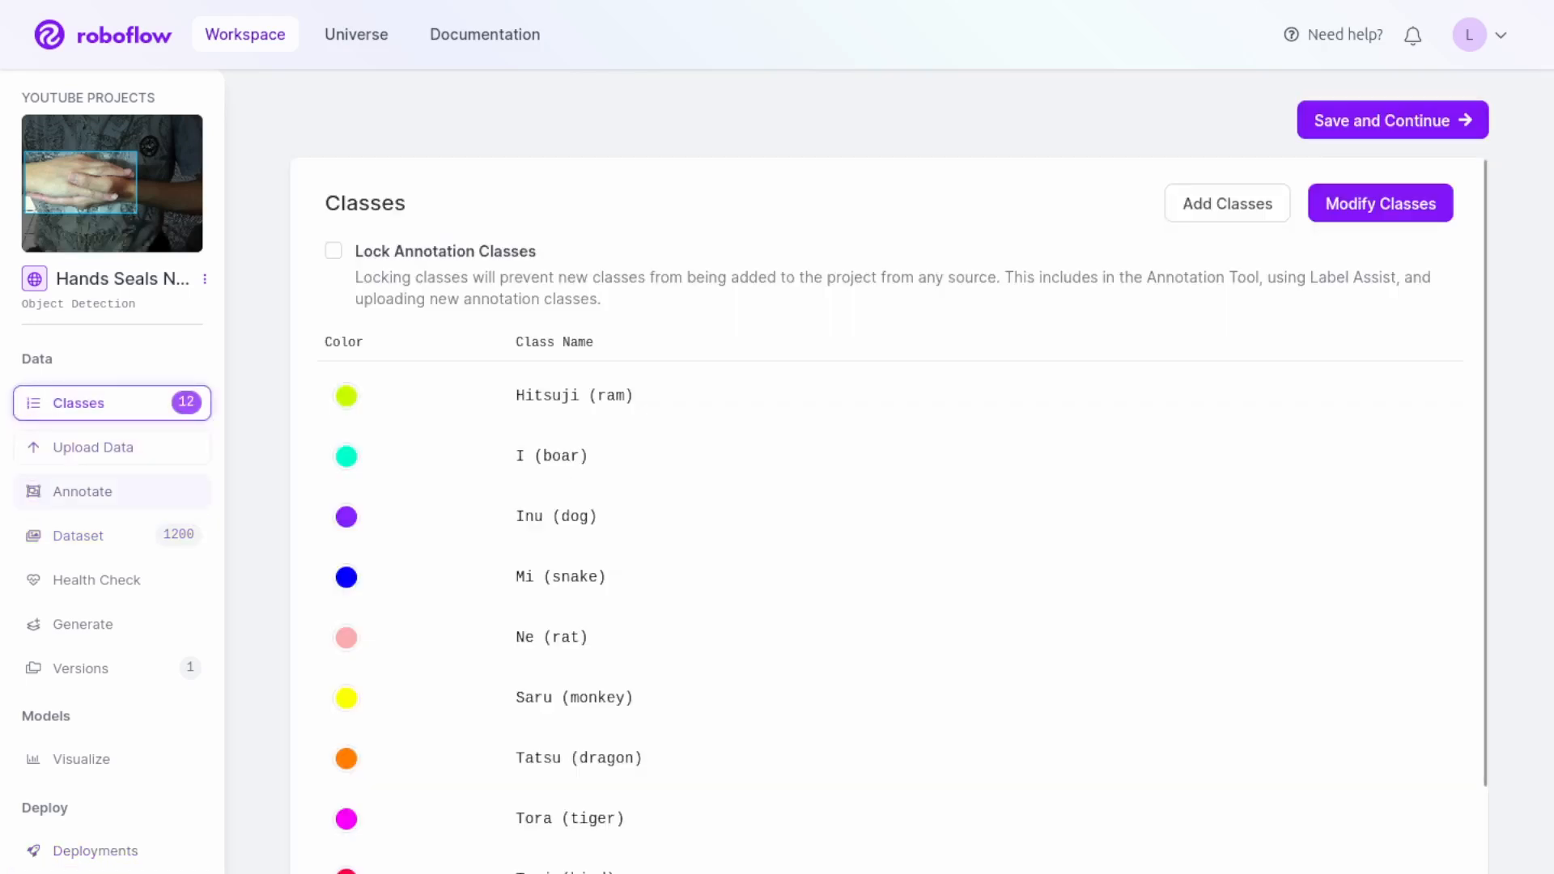
{"action": "scroll", "scroll_direction": "down", "scroll_amount": 3}
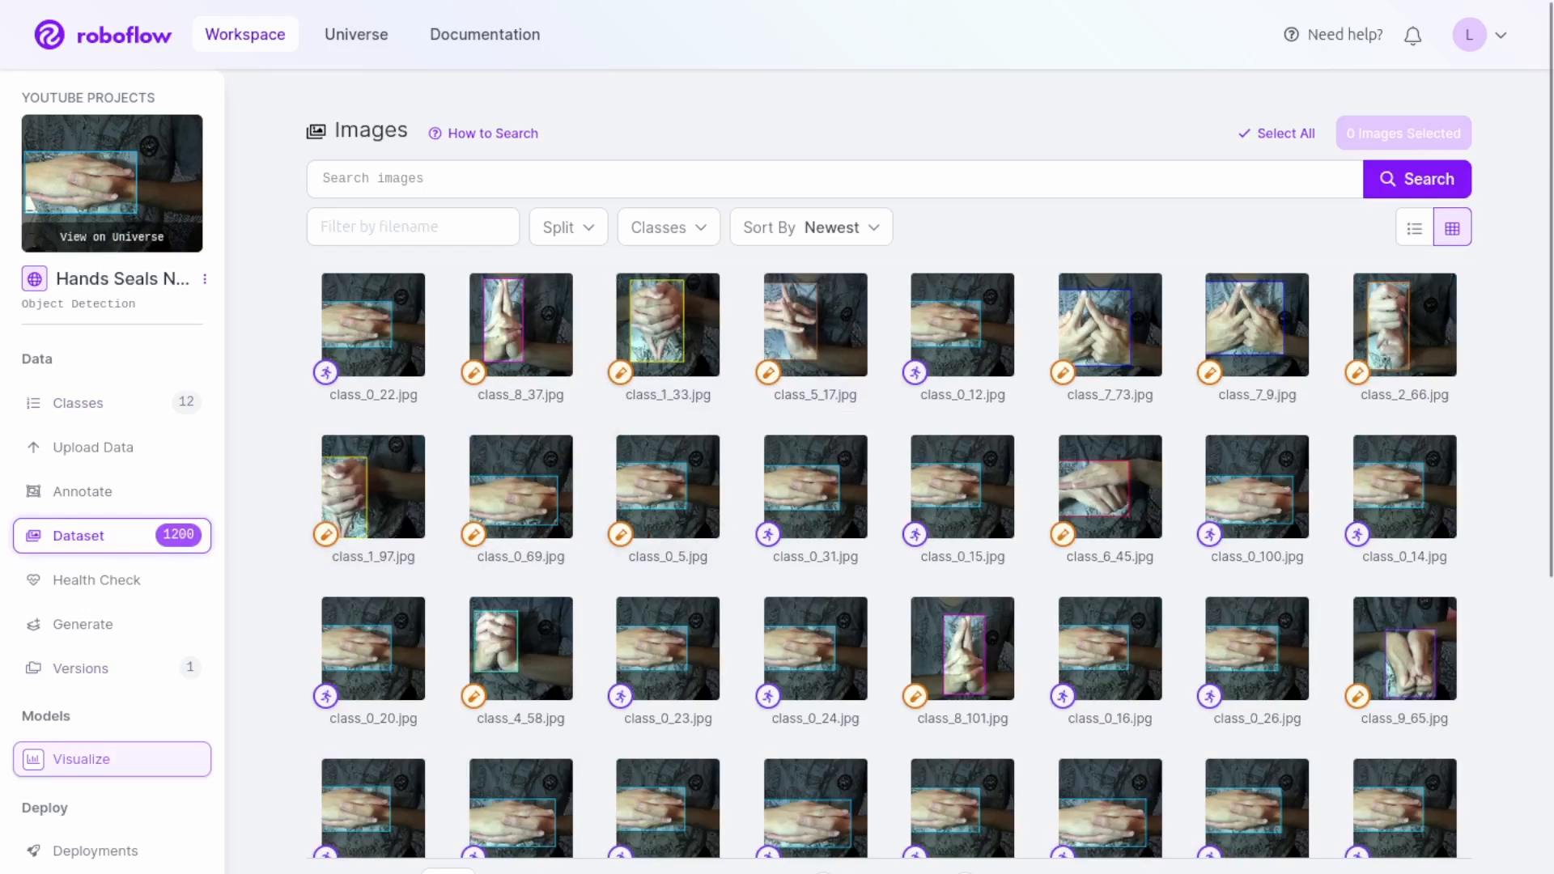
{"action": "left_click", "coordinate": [81, 757]}
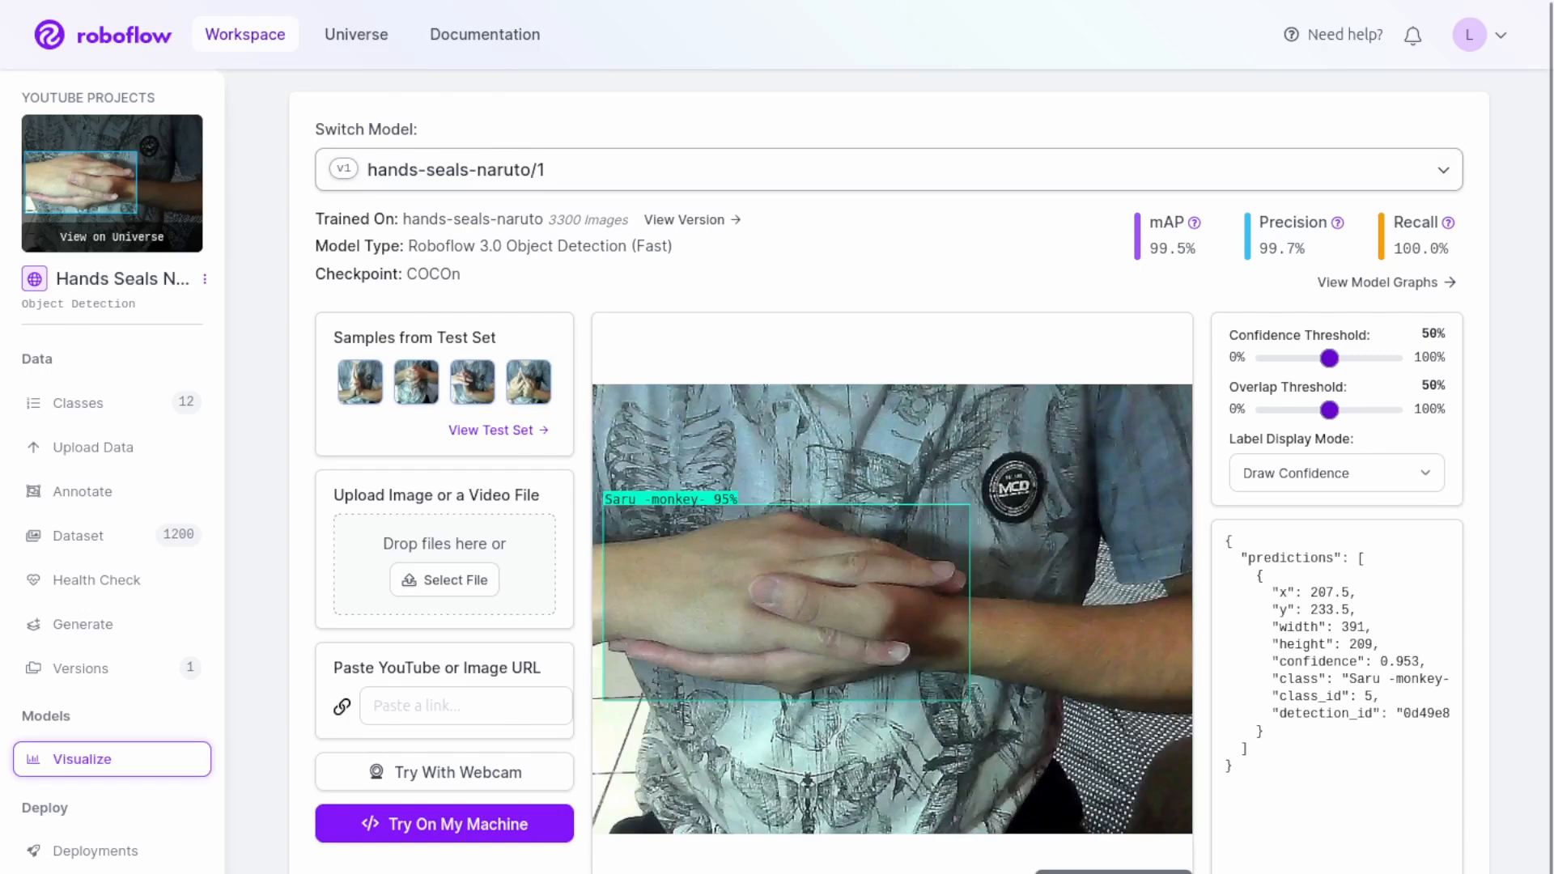
{"action": "scroll", "scroll_direction": "down", "scroll_amount": 3}
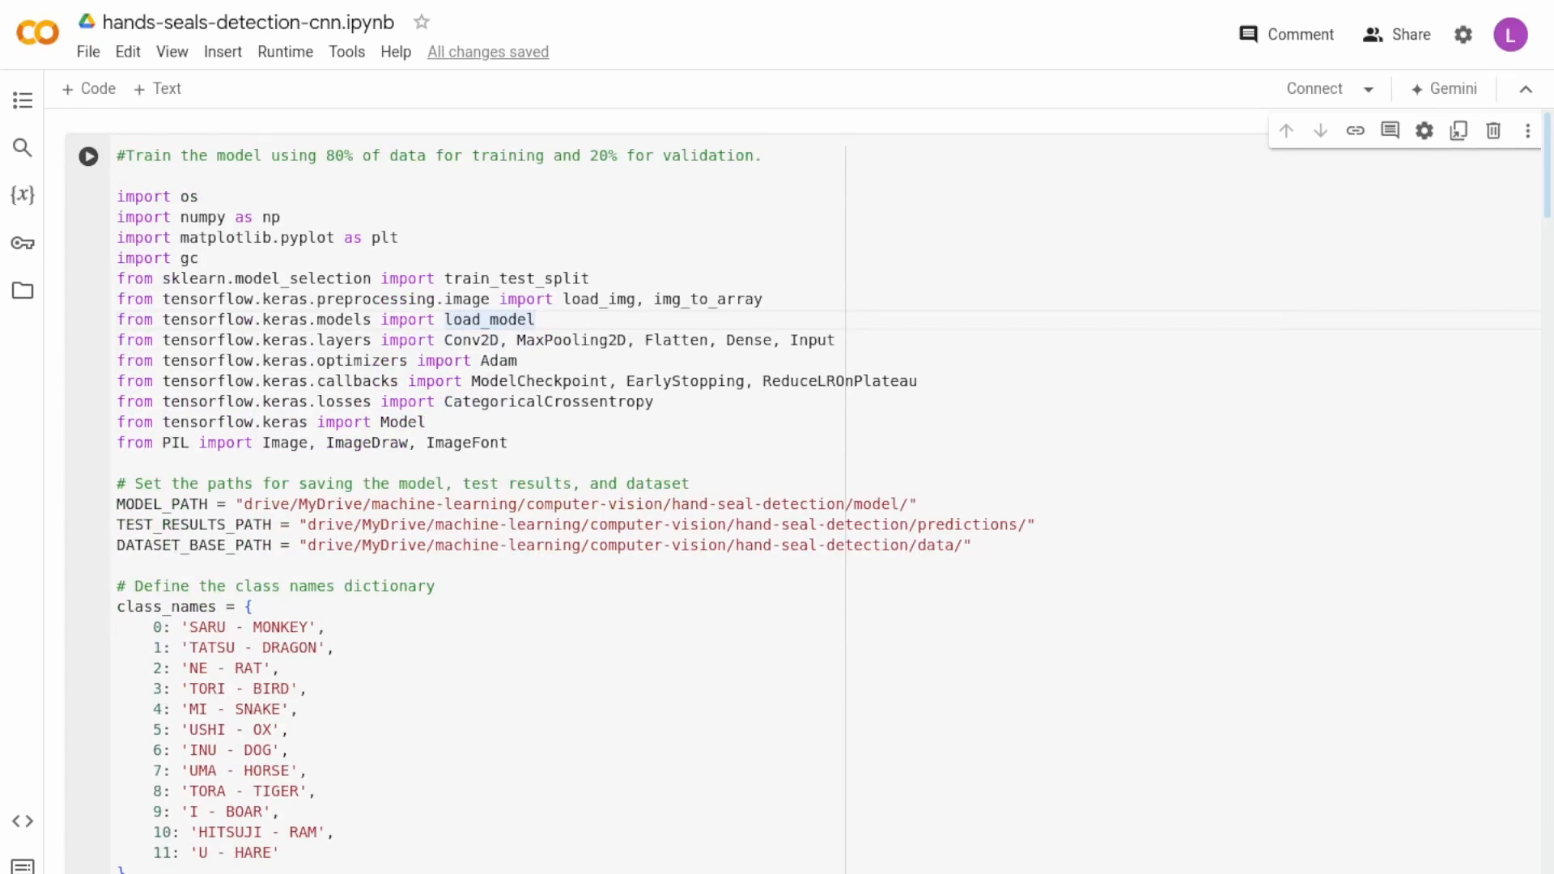
Step: Scroll through the CNN notebook's training, evaluation and saving code down to the model summary output
{"action": "scroll", "scroll_direction": "down", "scroll_amount": 3}
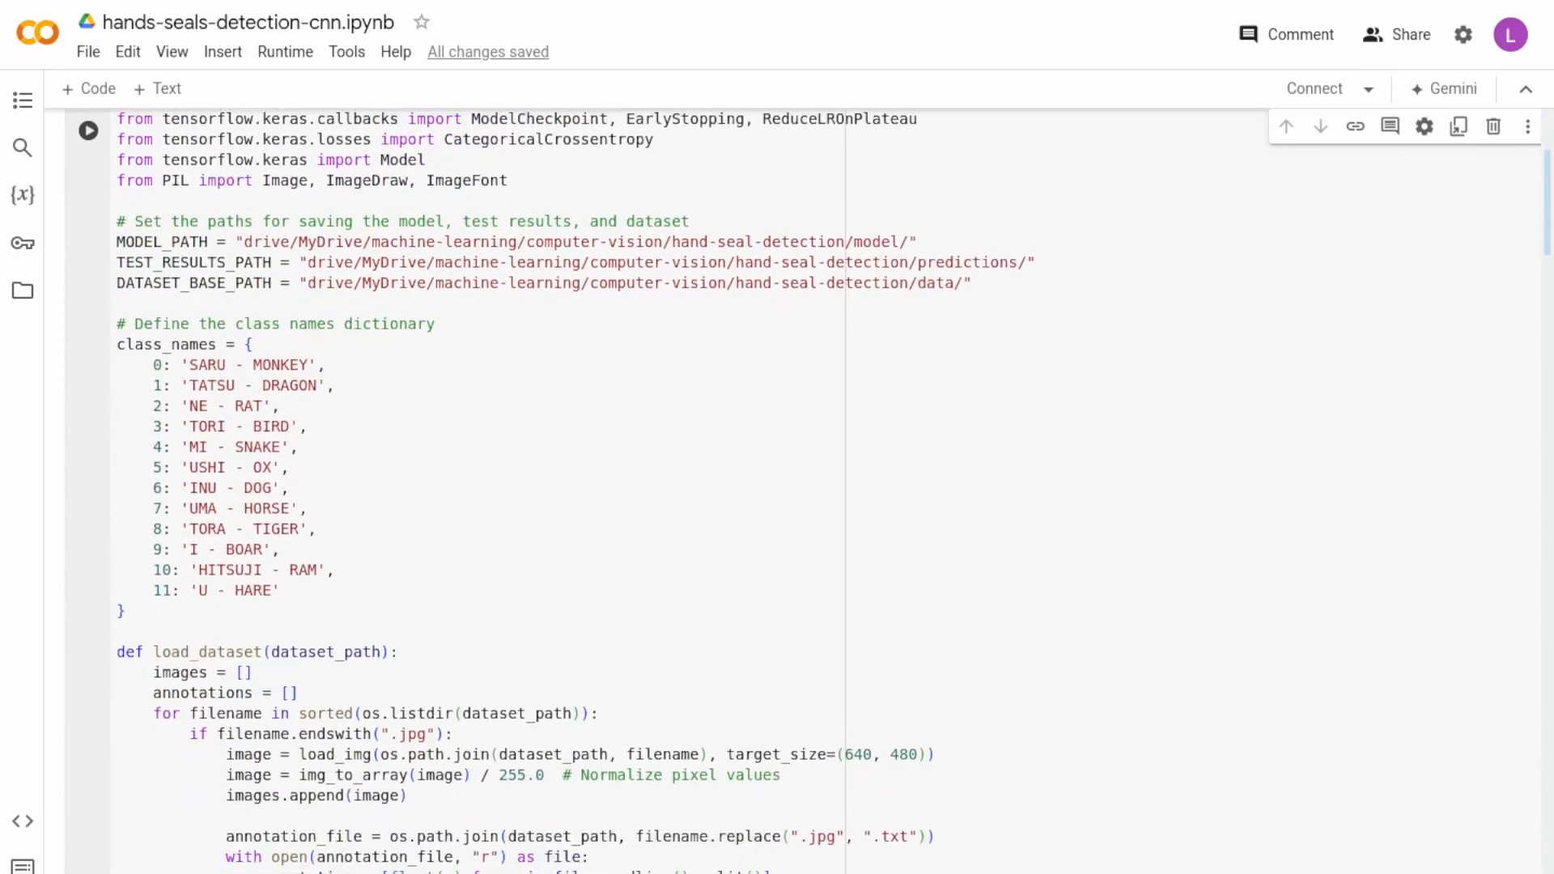
{"action": "scroll", "scroll_direction": "down", "scroll_amount": 3}
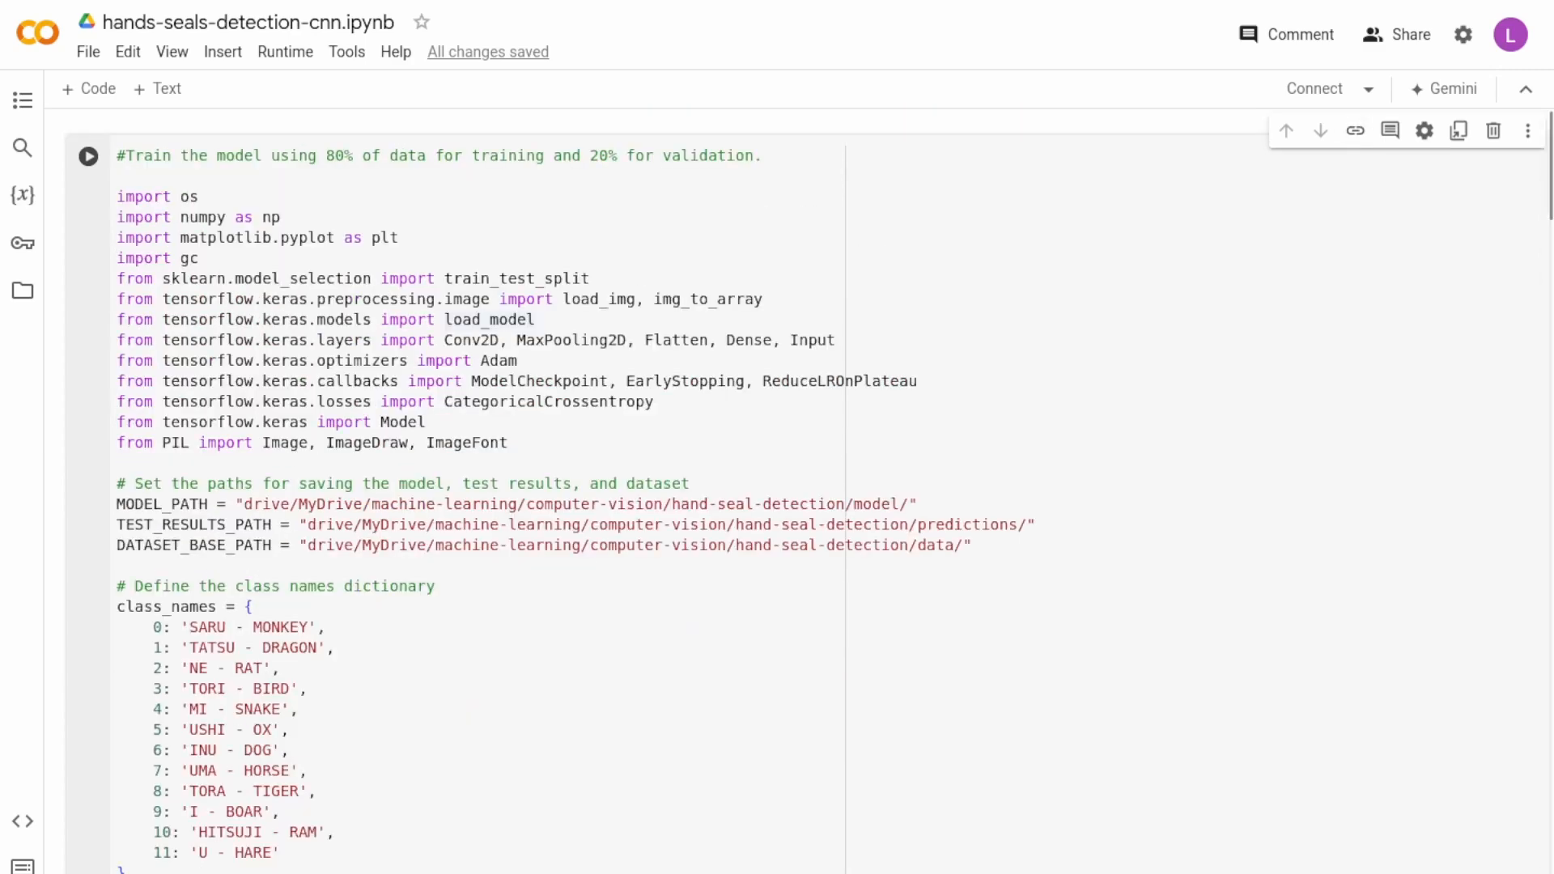
{"action": "scroll", "scroll_direction": "down", "scroll_amount": 3}
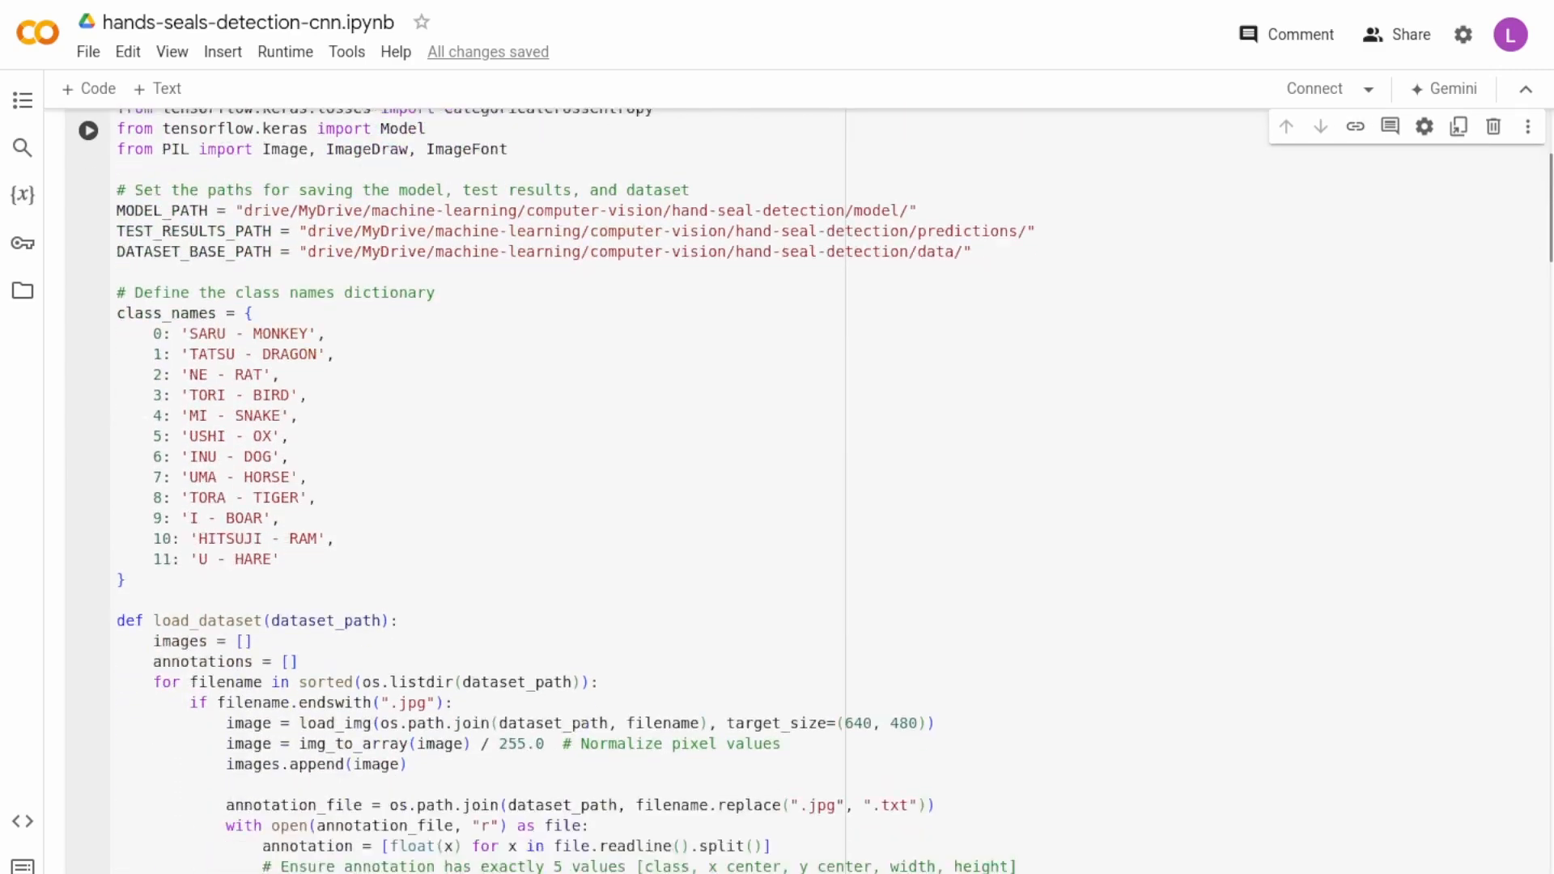
{"action": "scroll", "scroll_direction": "down", "scroll_amount": 3}
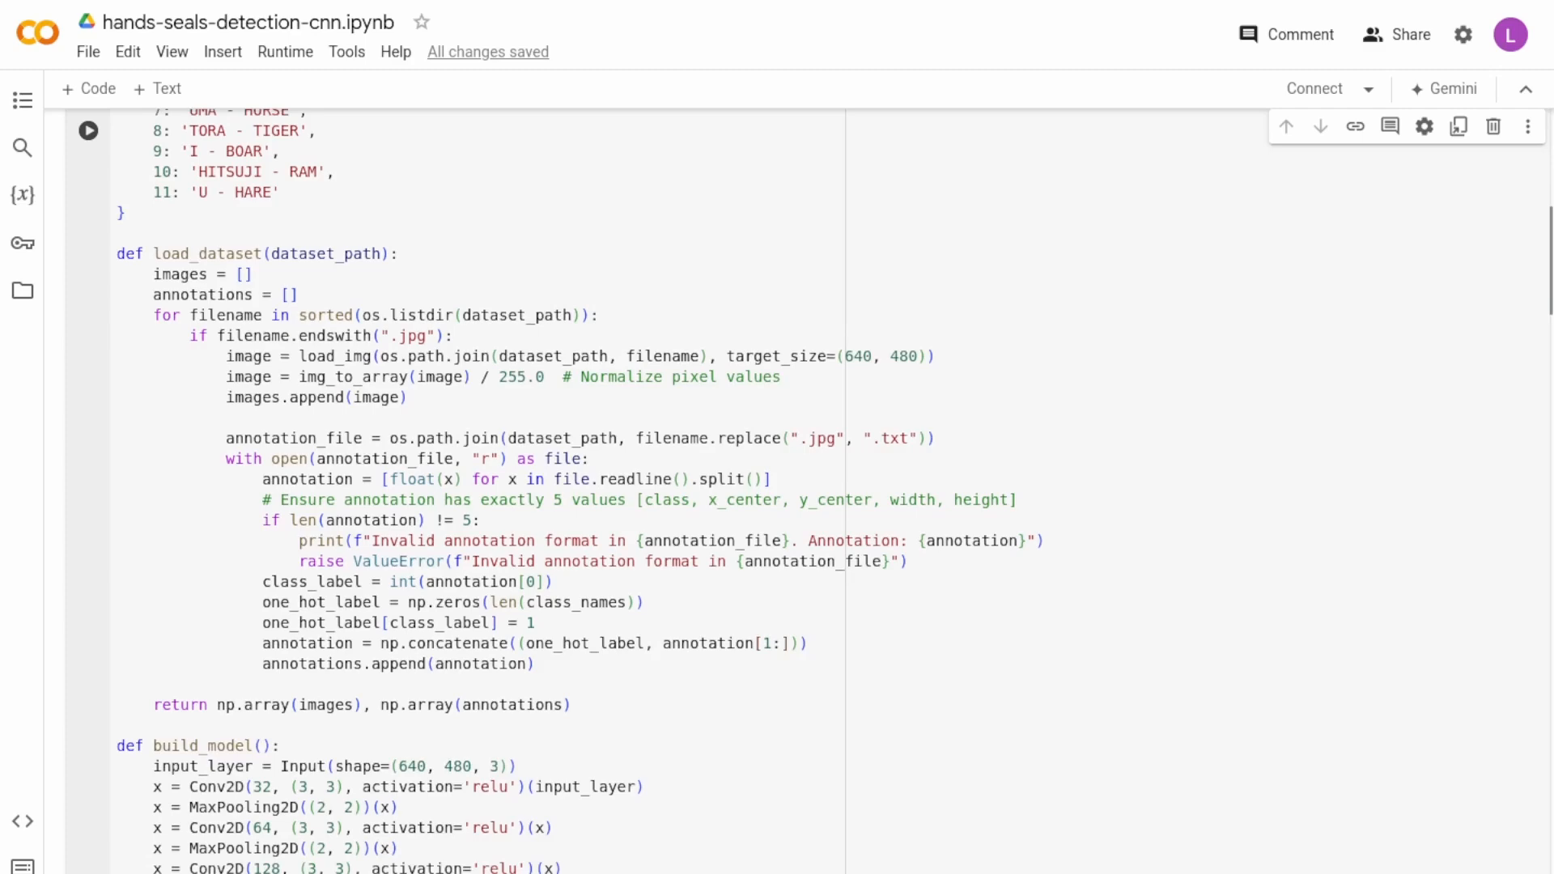
{"action": "scroll", "scroll_direction": "down", "scroll_amount": 3}
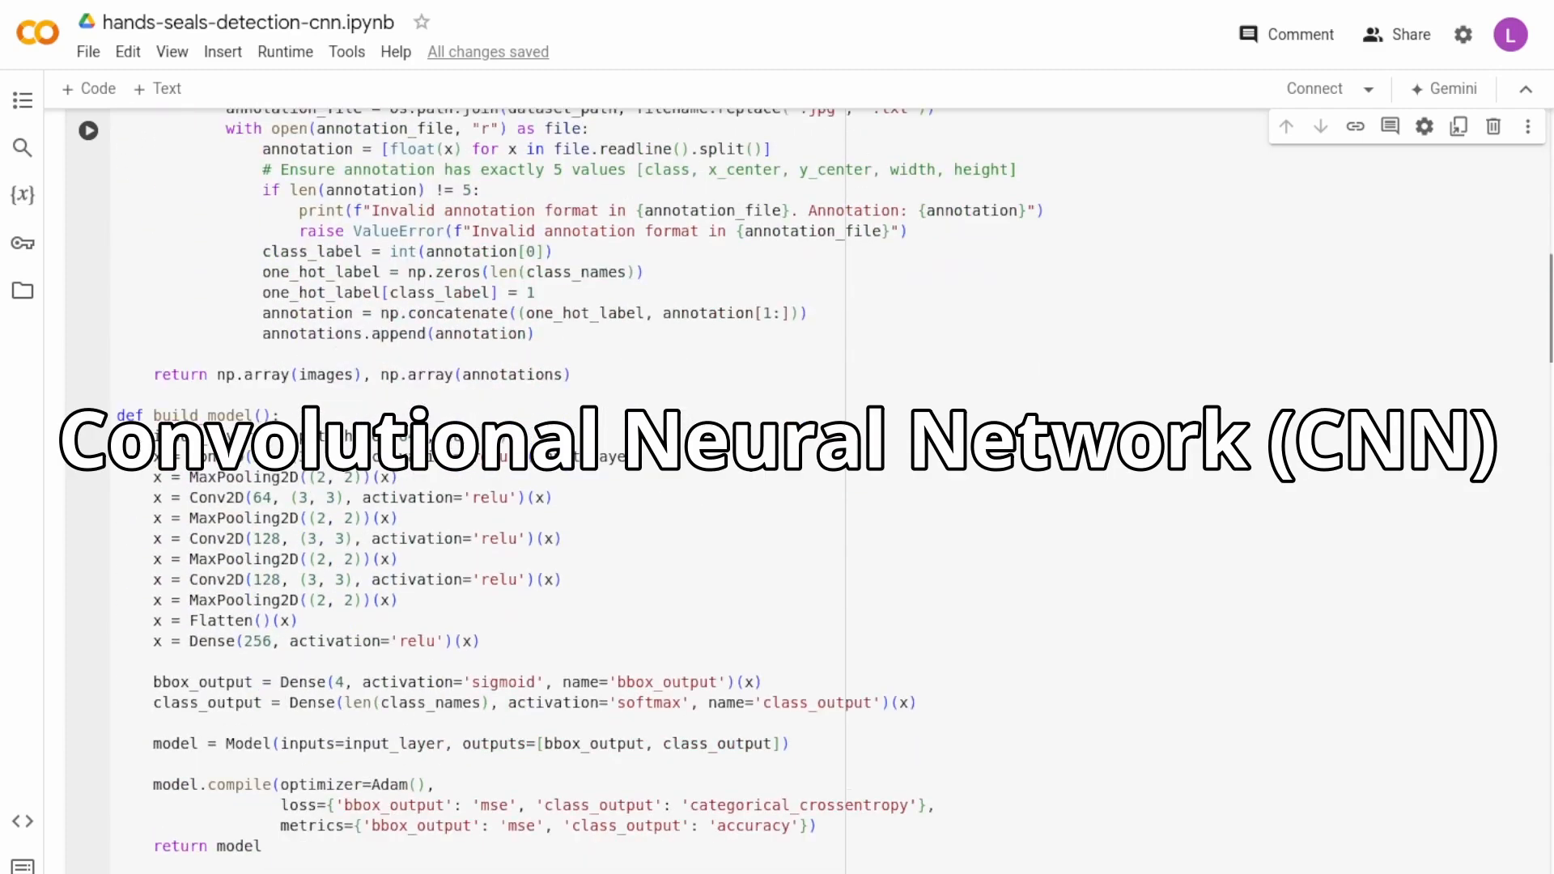
{"action": "scroll", "scroll_direction": "down", "scroll_amount": 3}
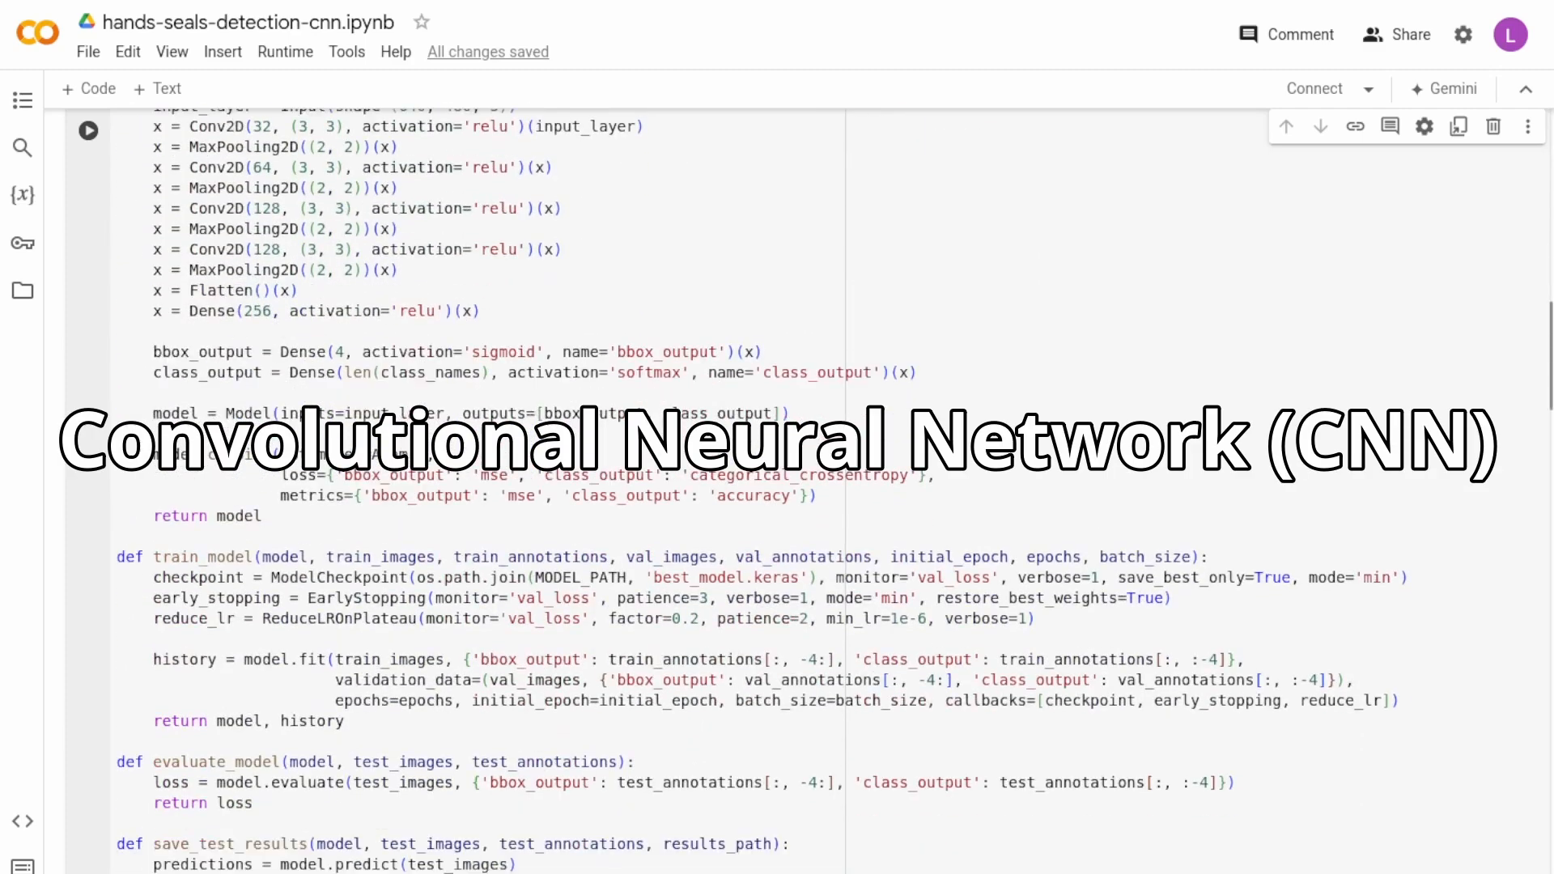
{"action": "scroll", "scroll_direction": "down", "scroll_amount": 3}
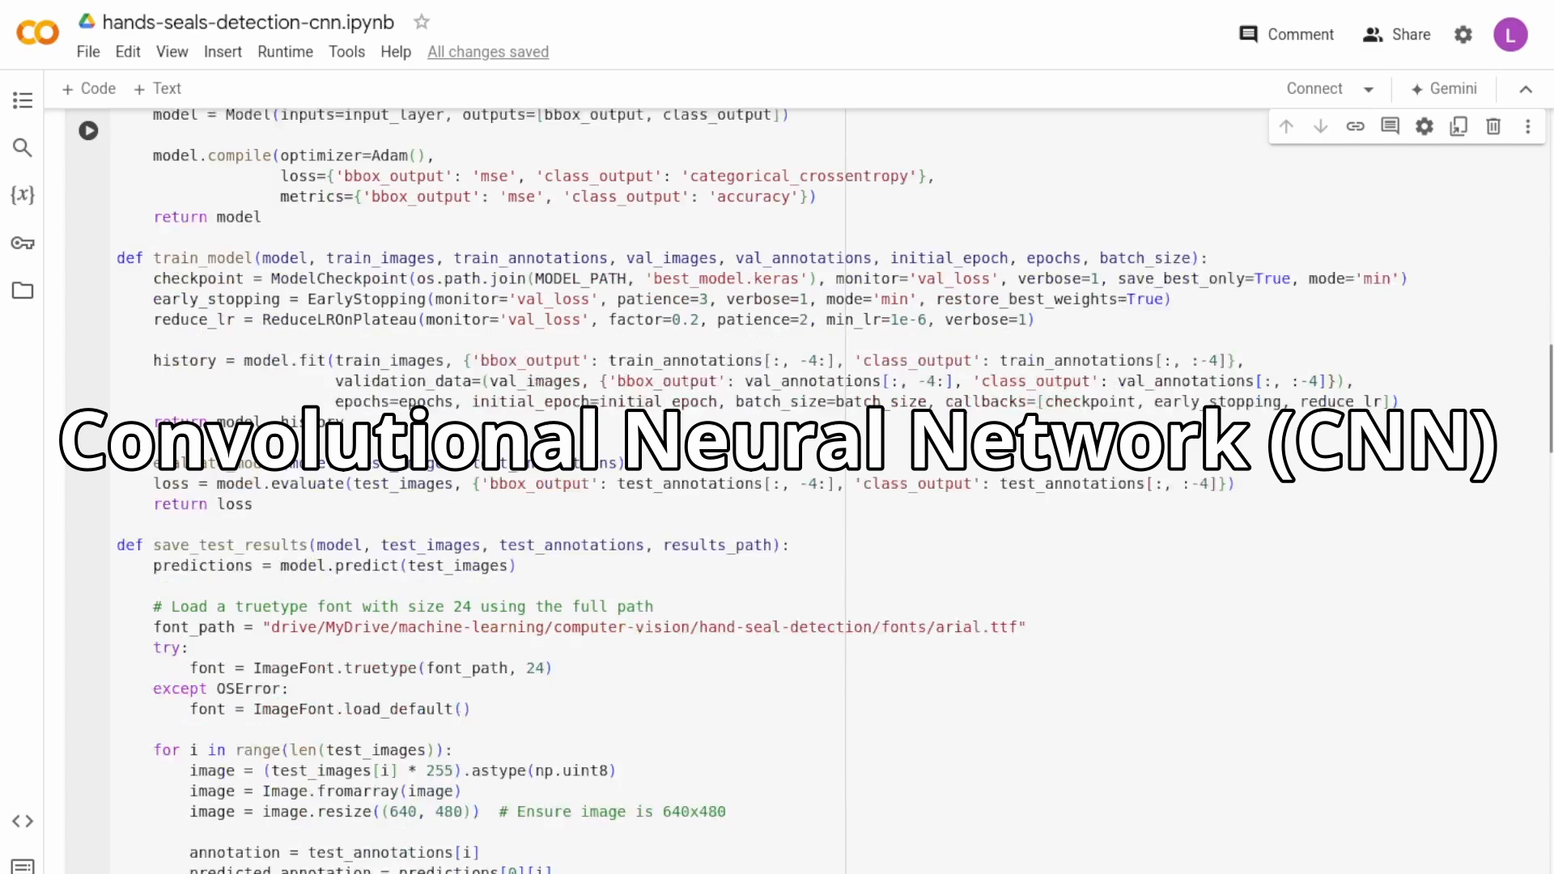
{"action": "scroll", "scroll_direction": "down", "scroll_amount": 3}
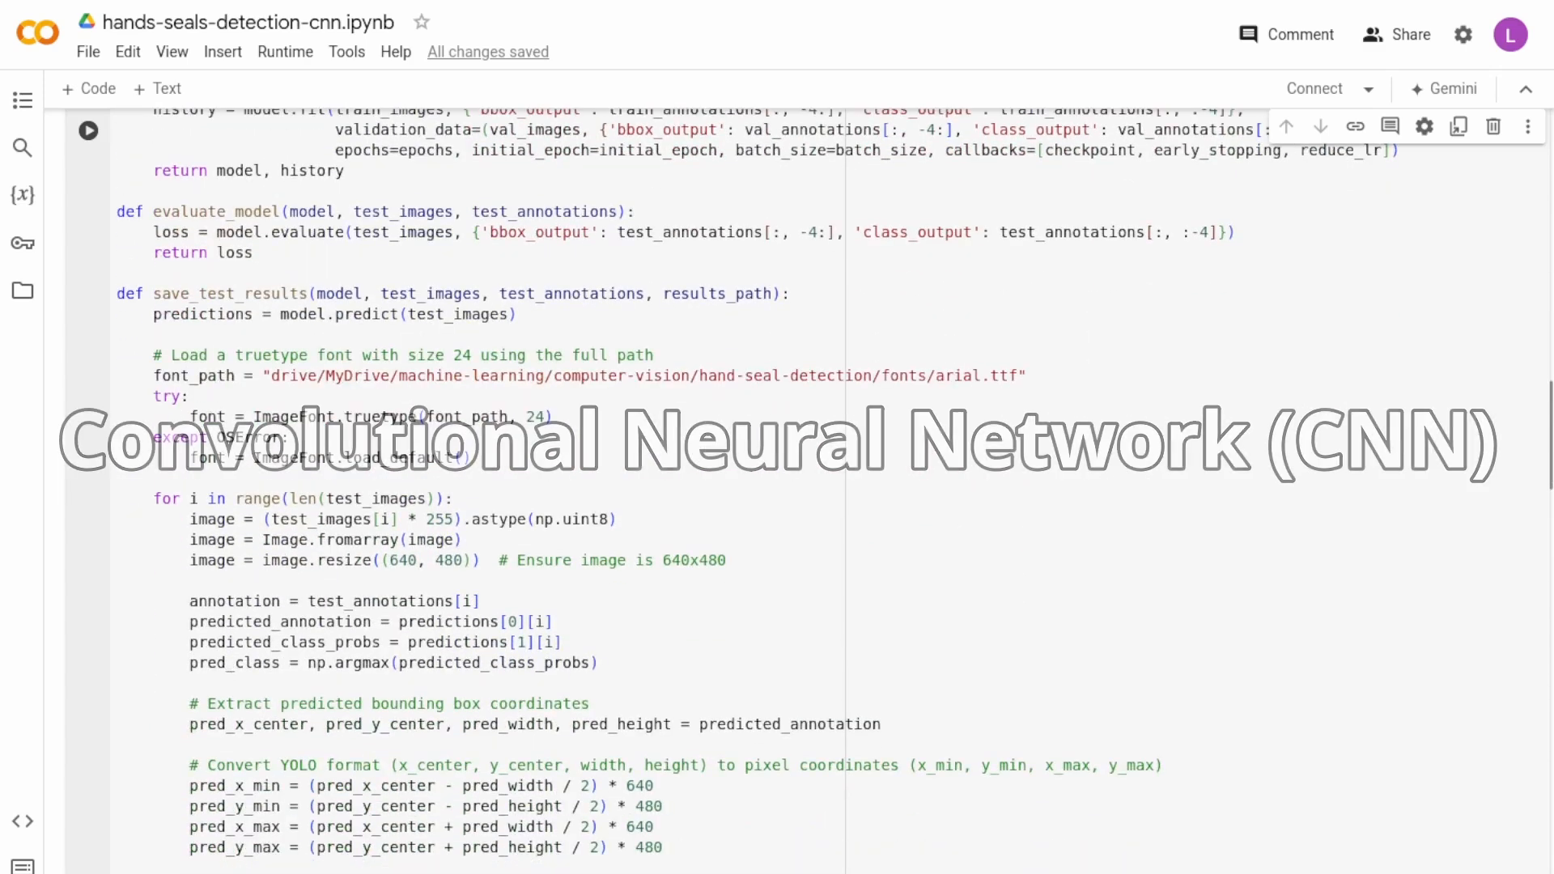
{"action": "scroll", "scroll_direction": "down", "scroll_amount": 3}
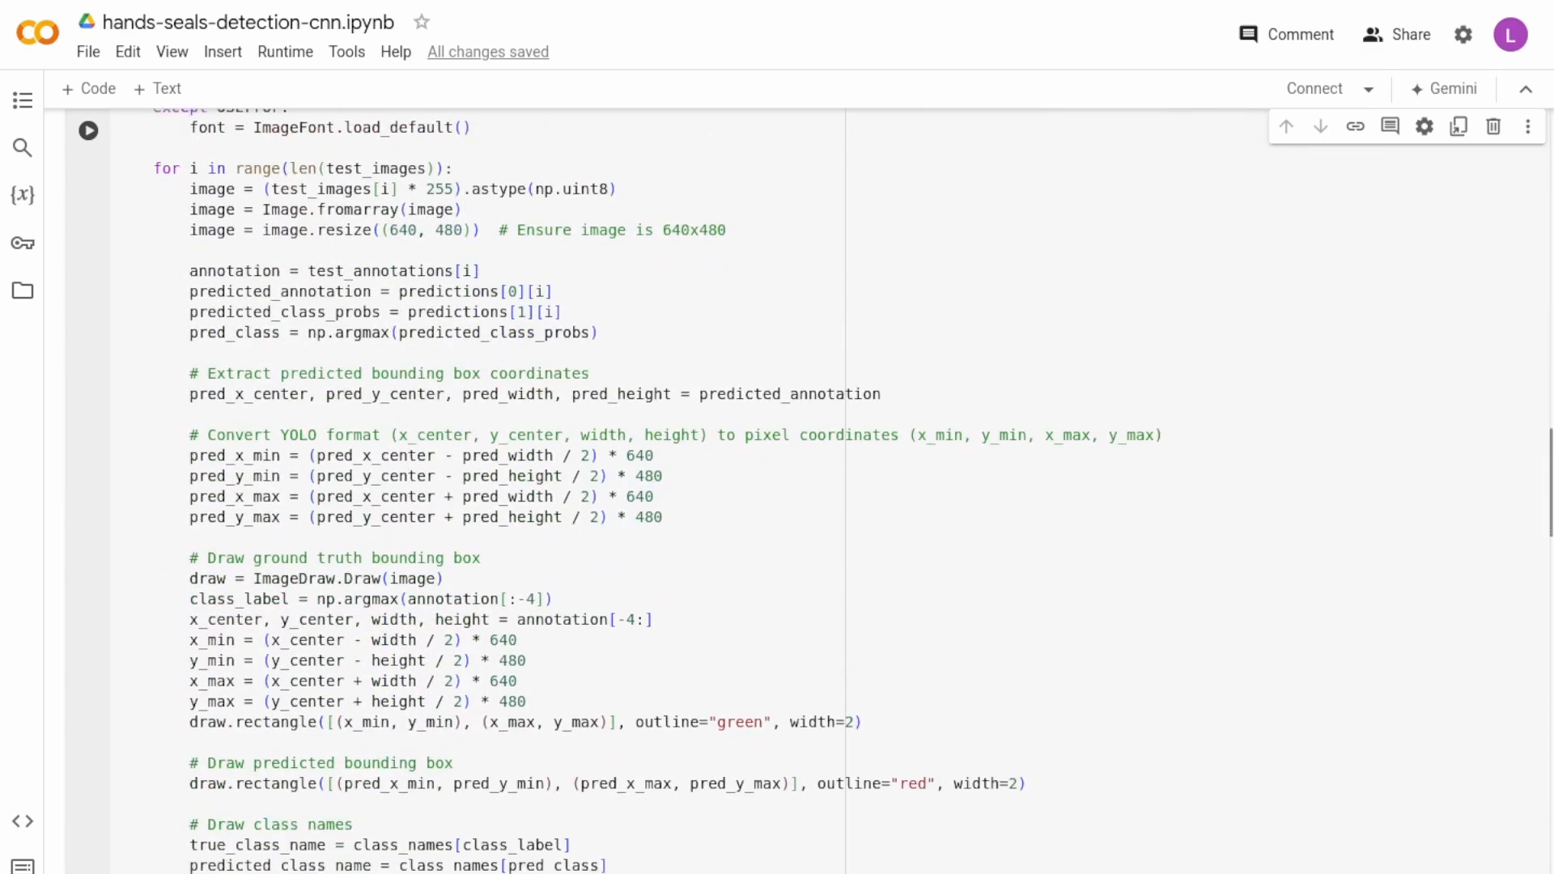
{"action": "scroll", "scroll_direction": "down", "scroll_amount": 3}
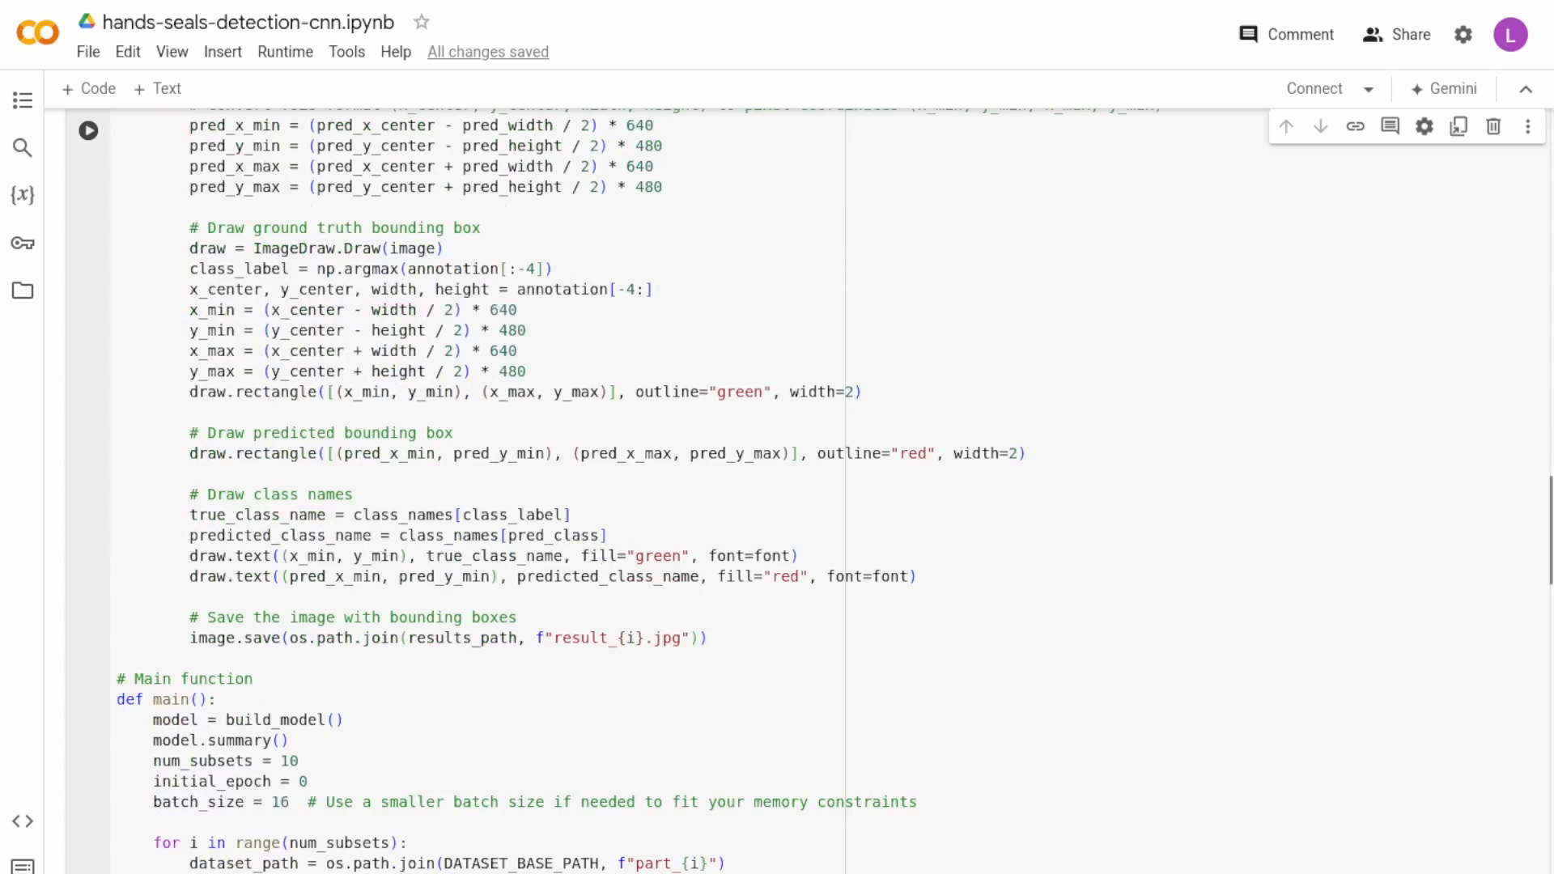
{"action": "scroll", "scroll_direction": "down", "scroll_amount": 3}
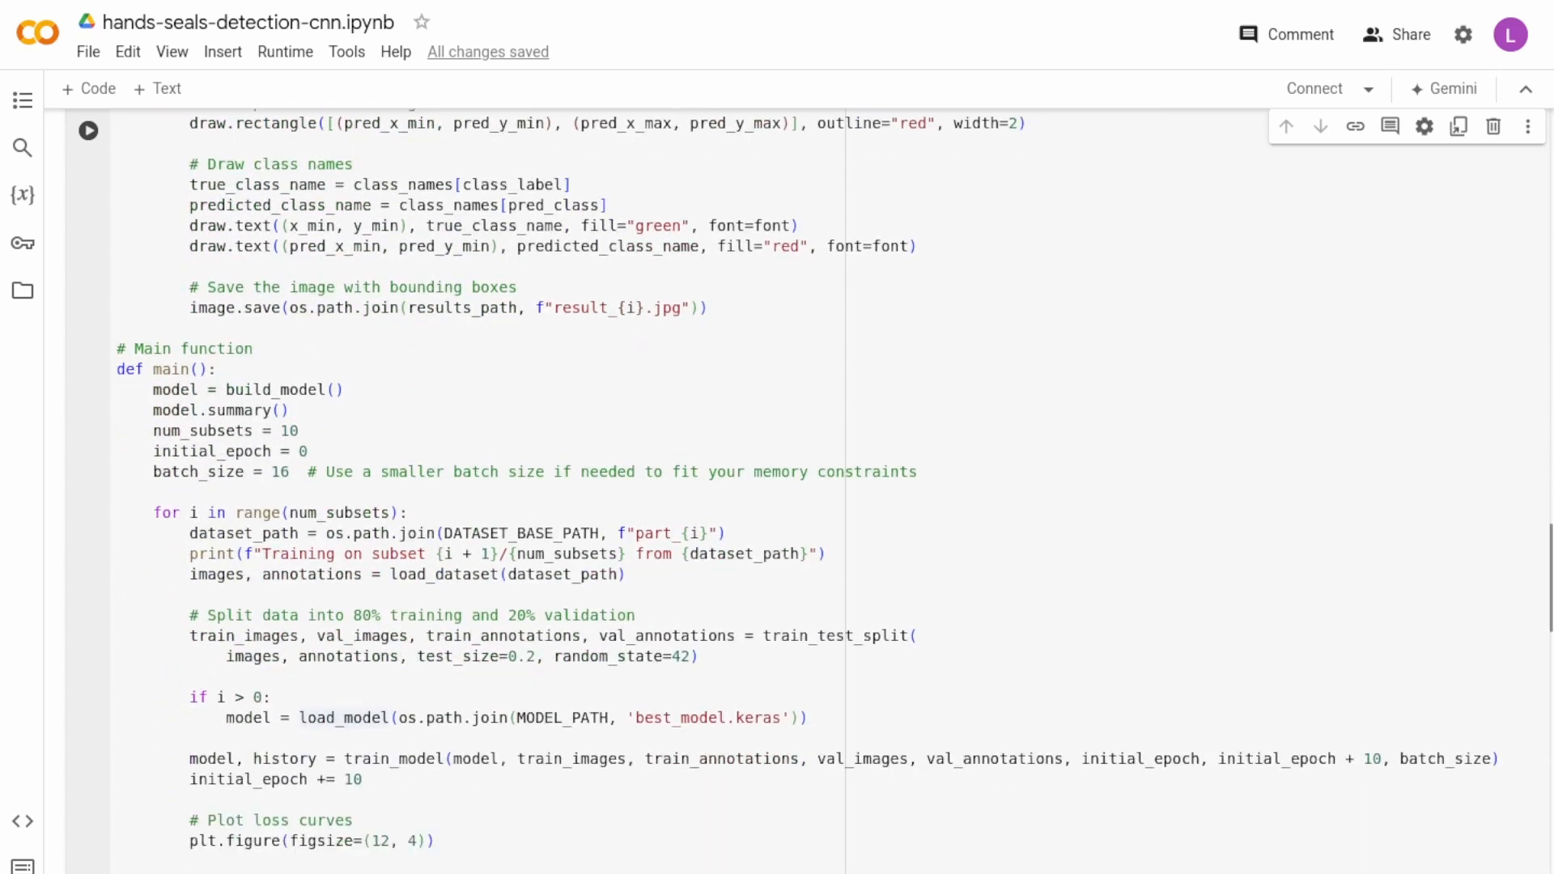
{"action": "scroll", "scroll_direction": "down", "scroll_amount": 3}
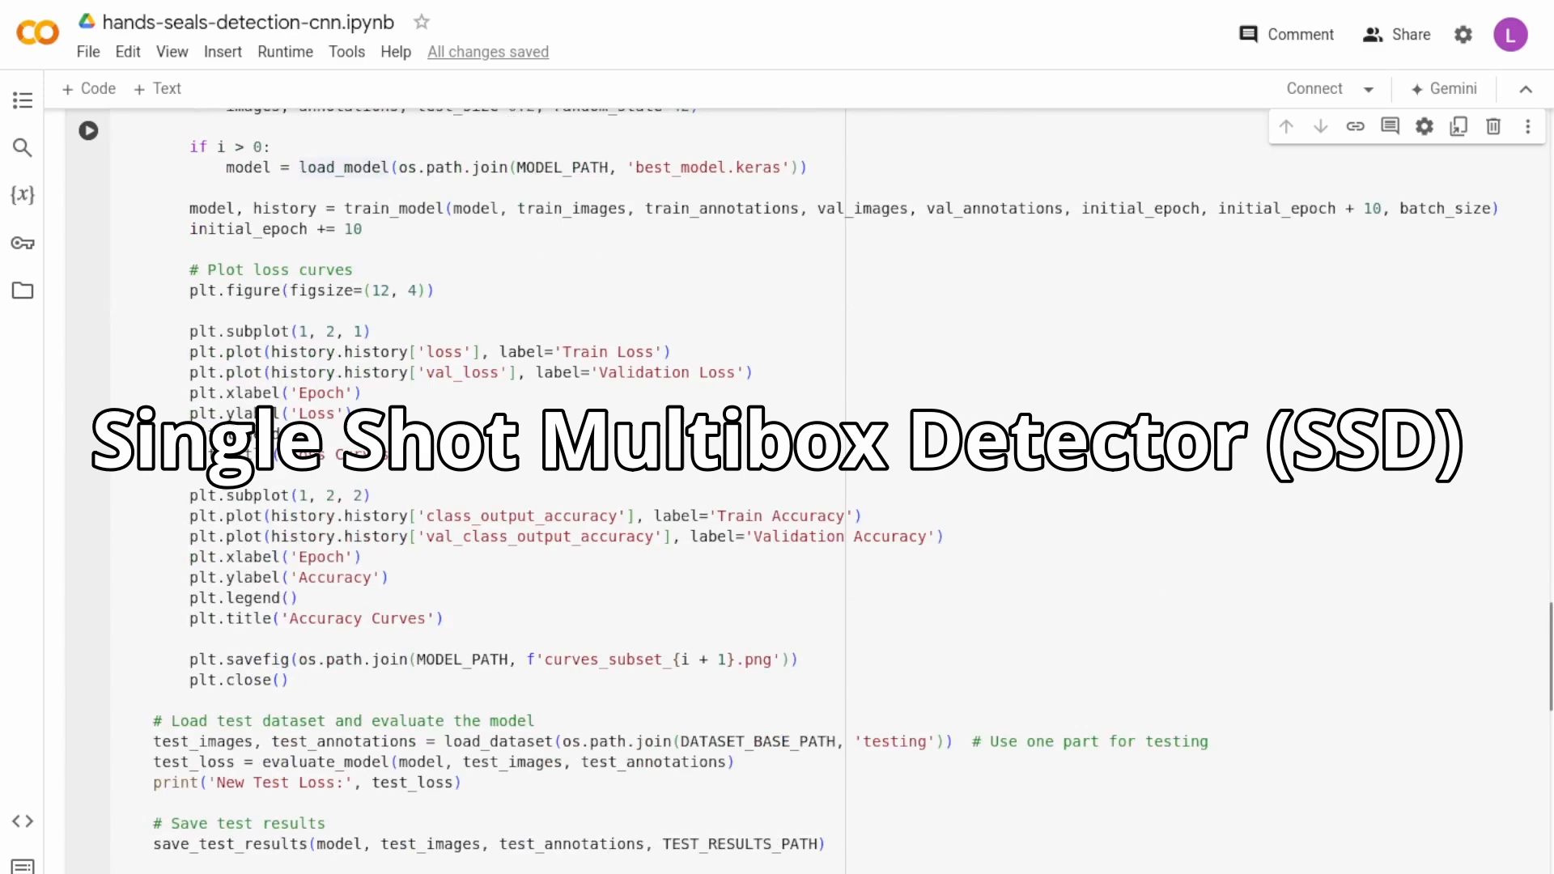
{"action": "scroll", "scroll_direction": "down", "scroll_amount": 3}
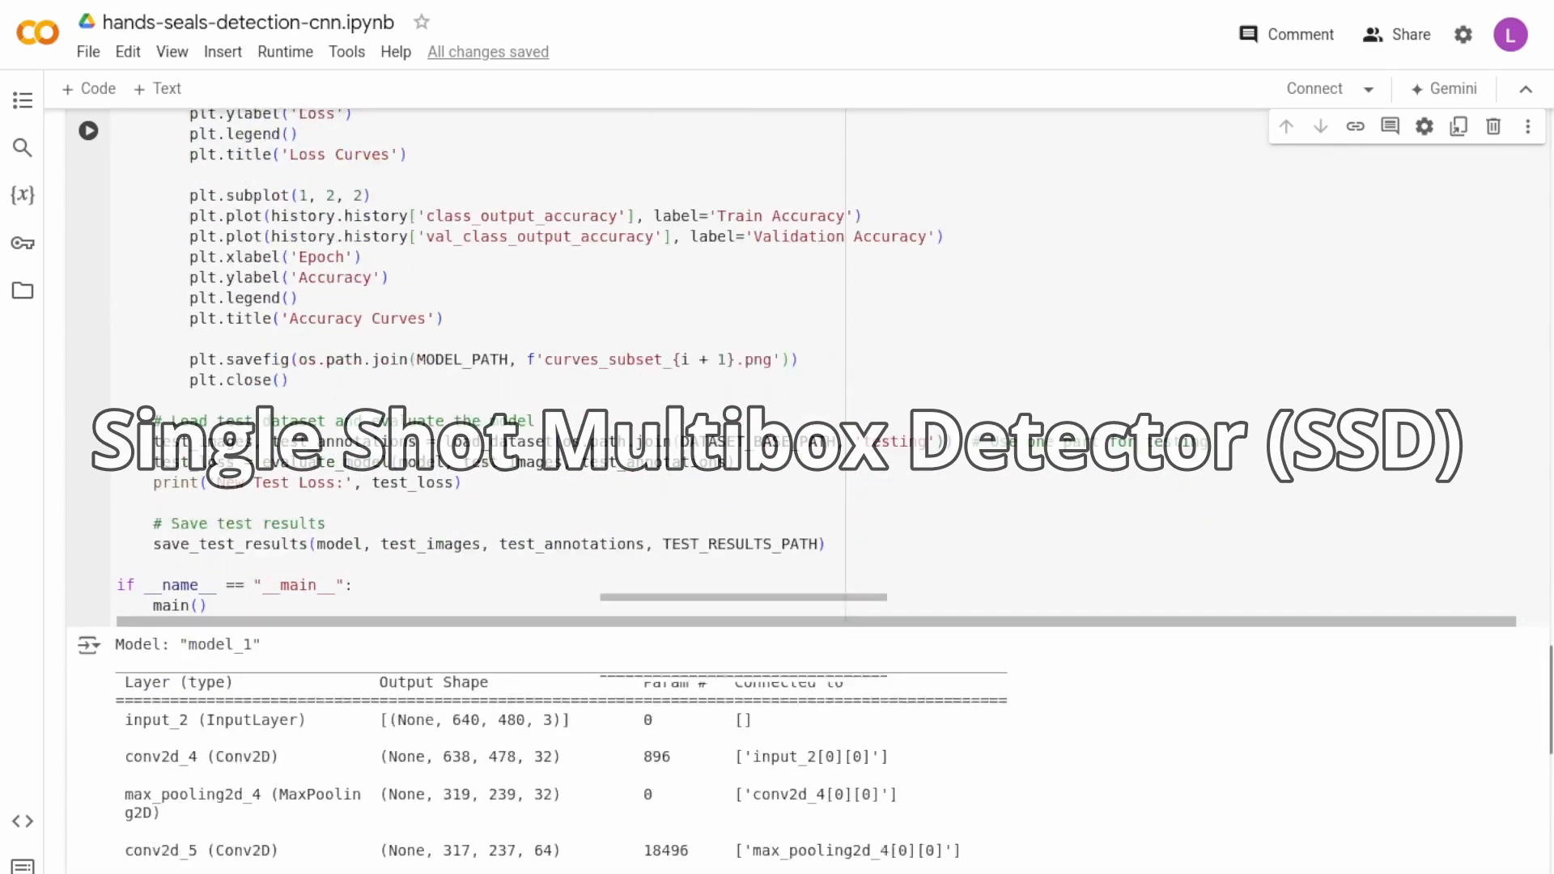
{"action": "scroll", "scroll_direction": "down", "scroll_amount": 3}
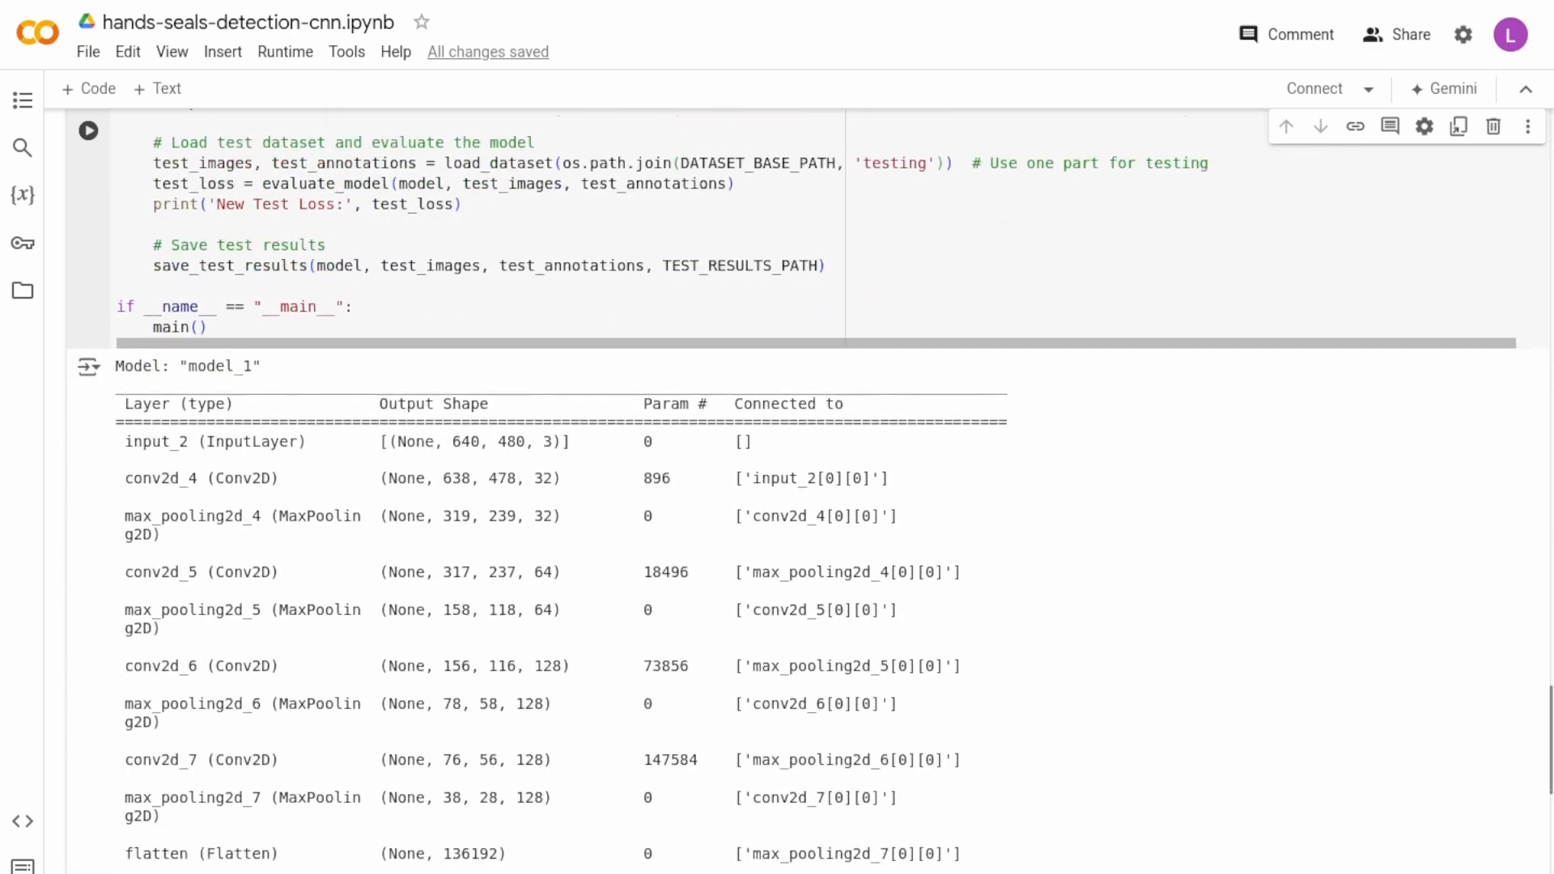
{"action": "scroll", "scroll_direction": "down", "scroll_amount": 3}
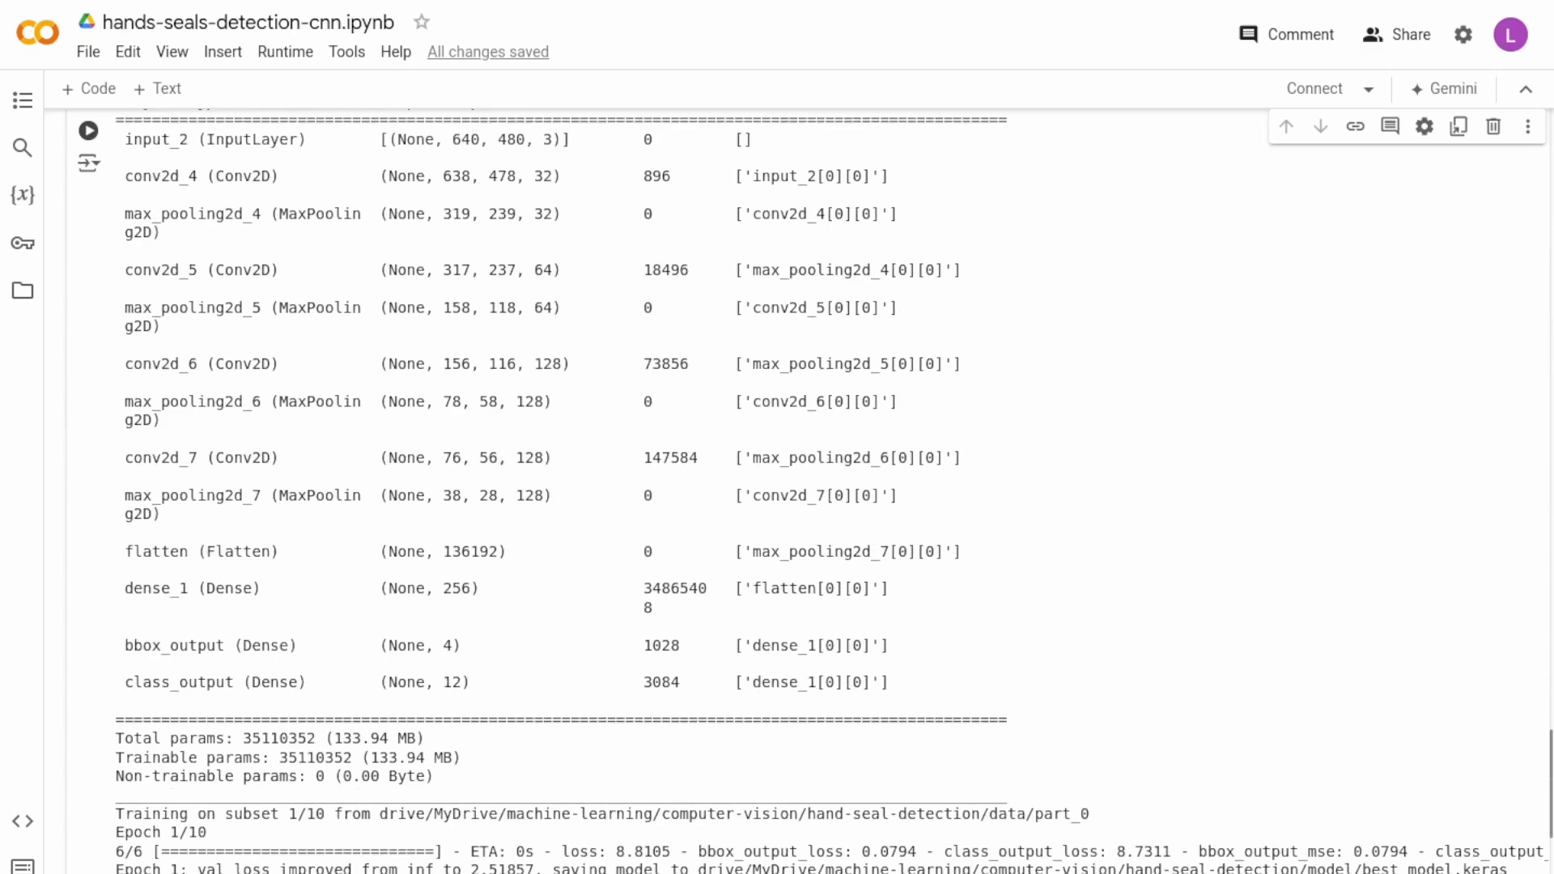
{"action": "scroll", "scroll_direction": "down", "scroll_amount": 3}
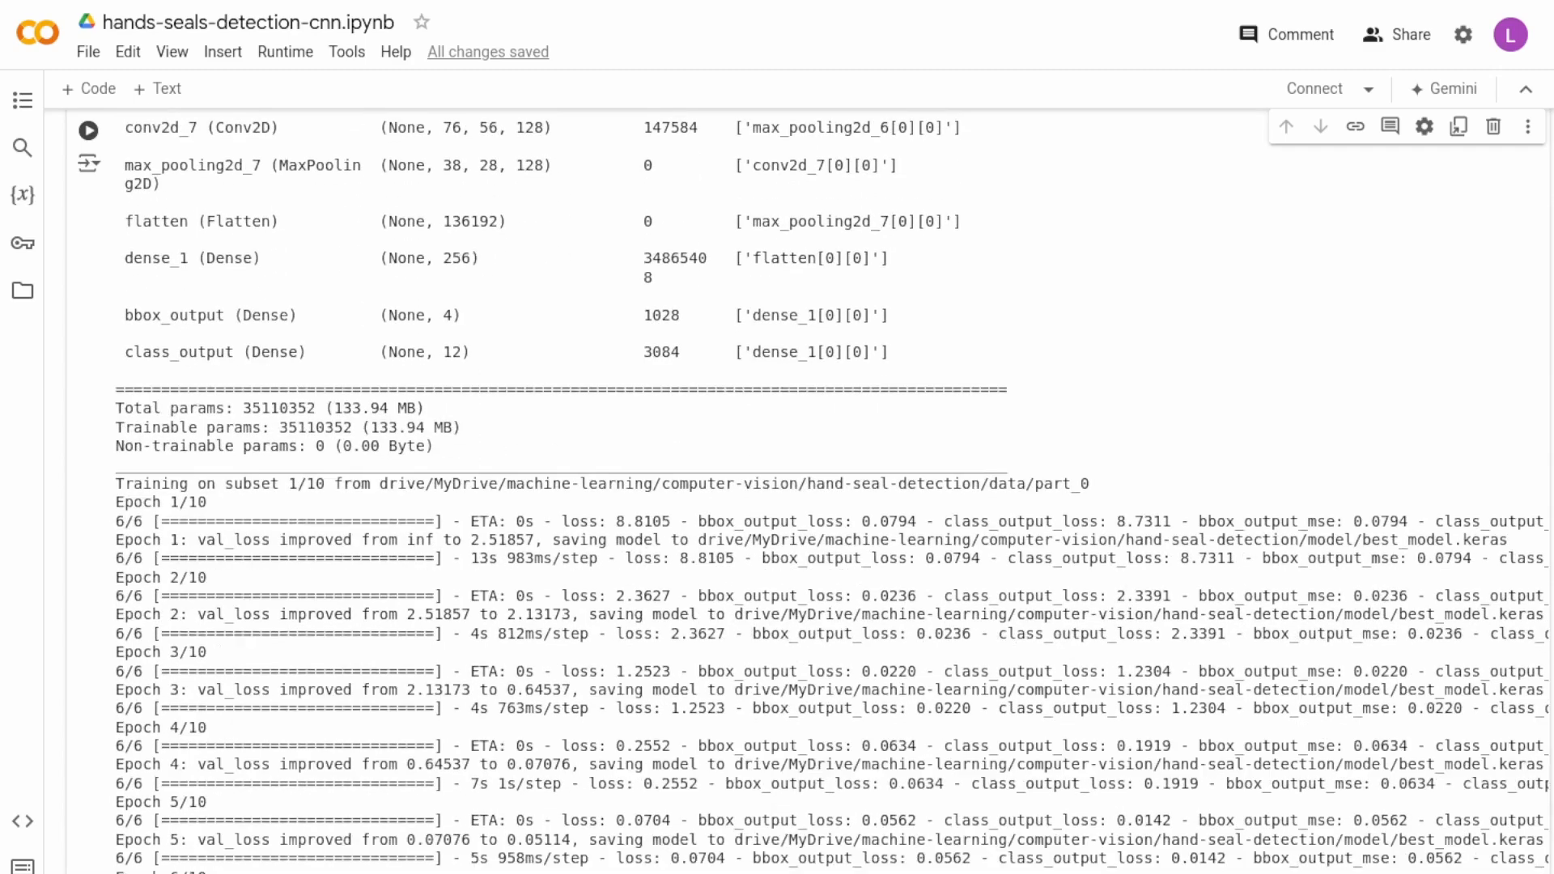
{"action": "scroll", "scroll_direction": "down", "scroll_amount": 3}
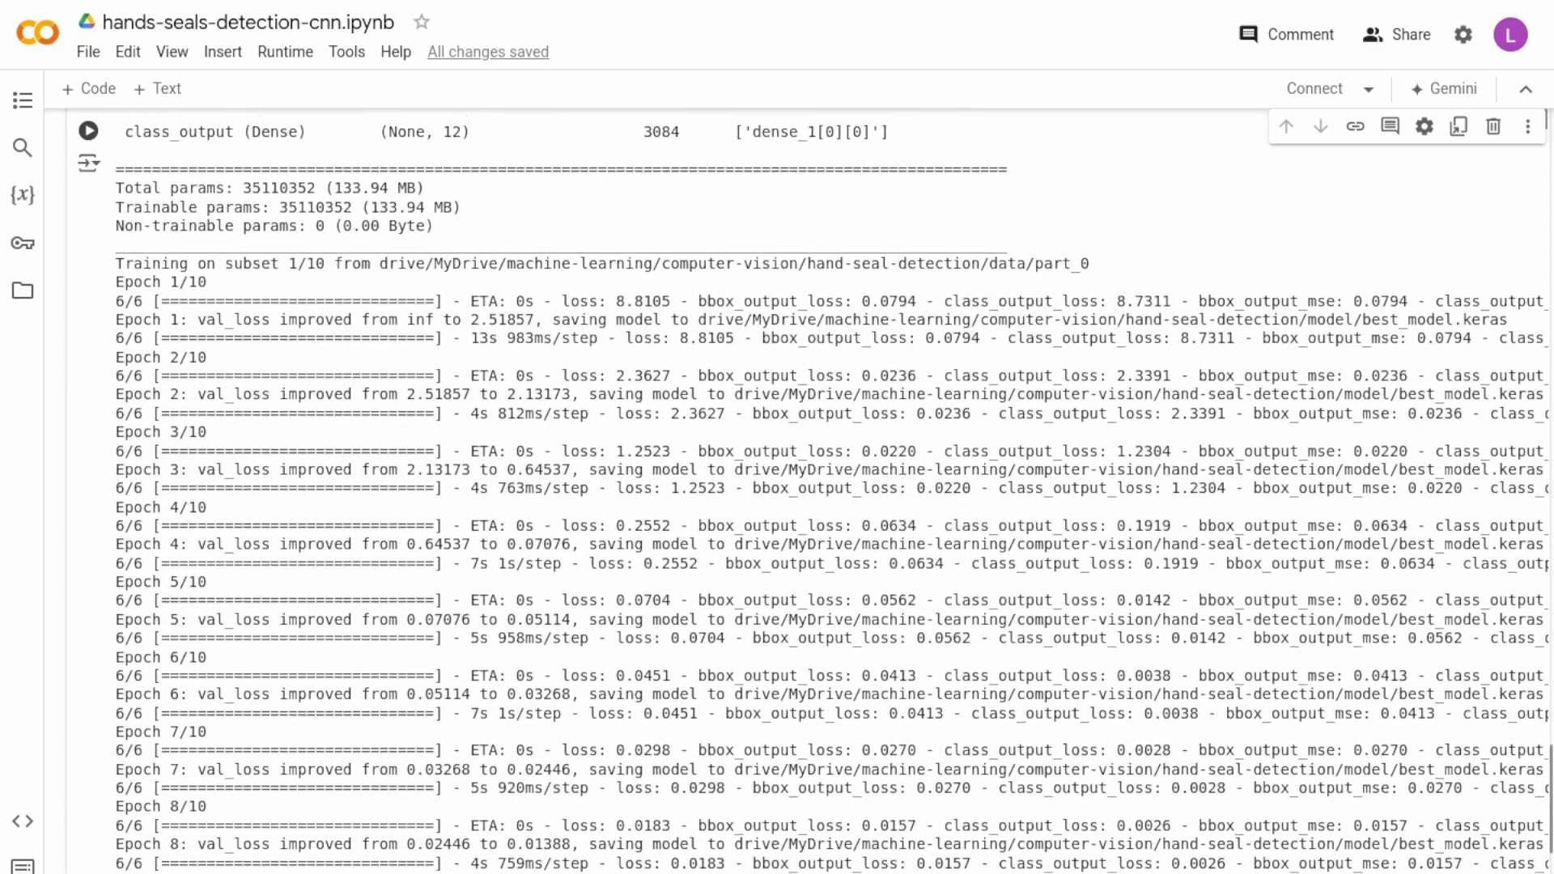
{"action": "scroll", "scroll_direction": "down", "scroll_amount": 3}
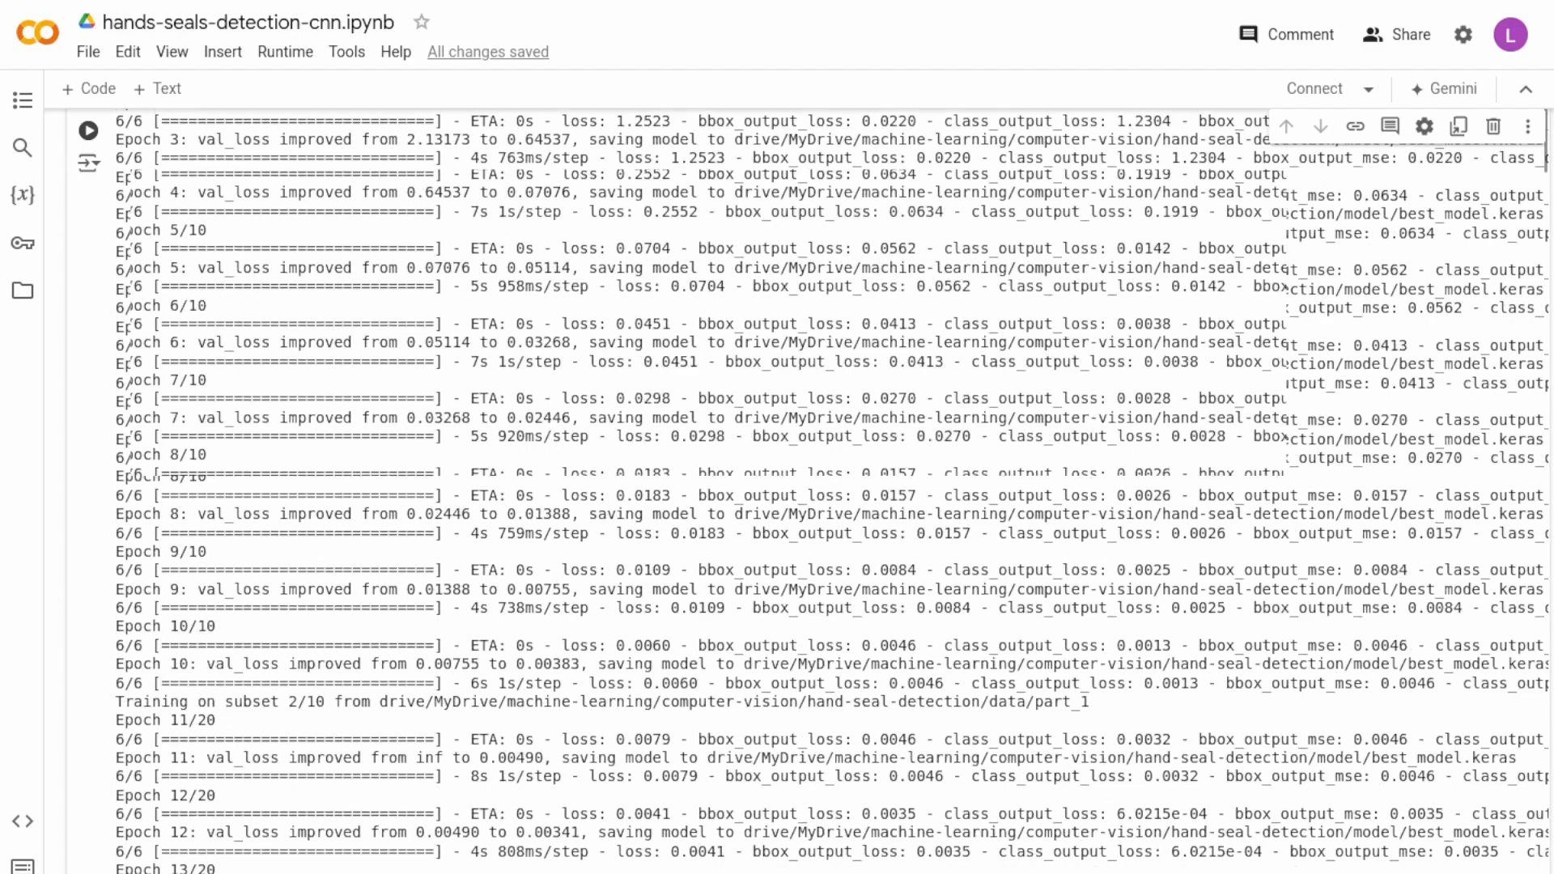
{"action": "scroll", "scroll_direction": "down", "scroll_amount": 3}
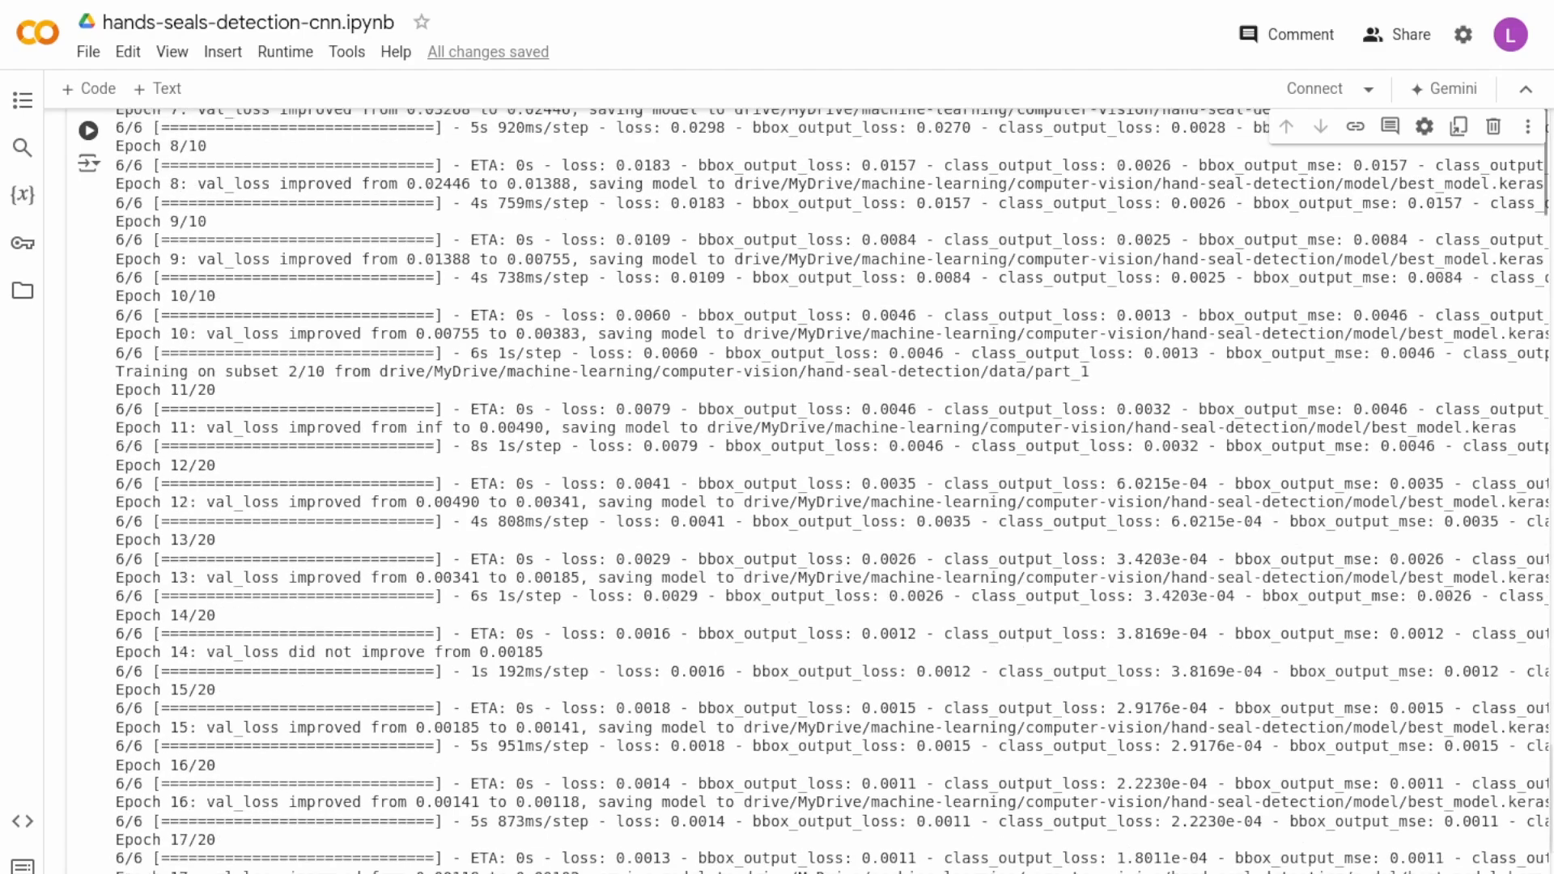
{"action": "scroll", "scroll_direction": "down", "scroll_amount": 3}
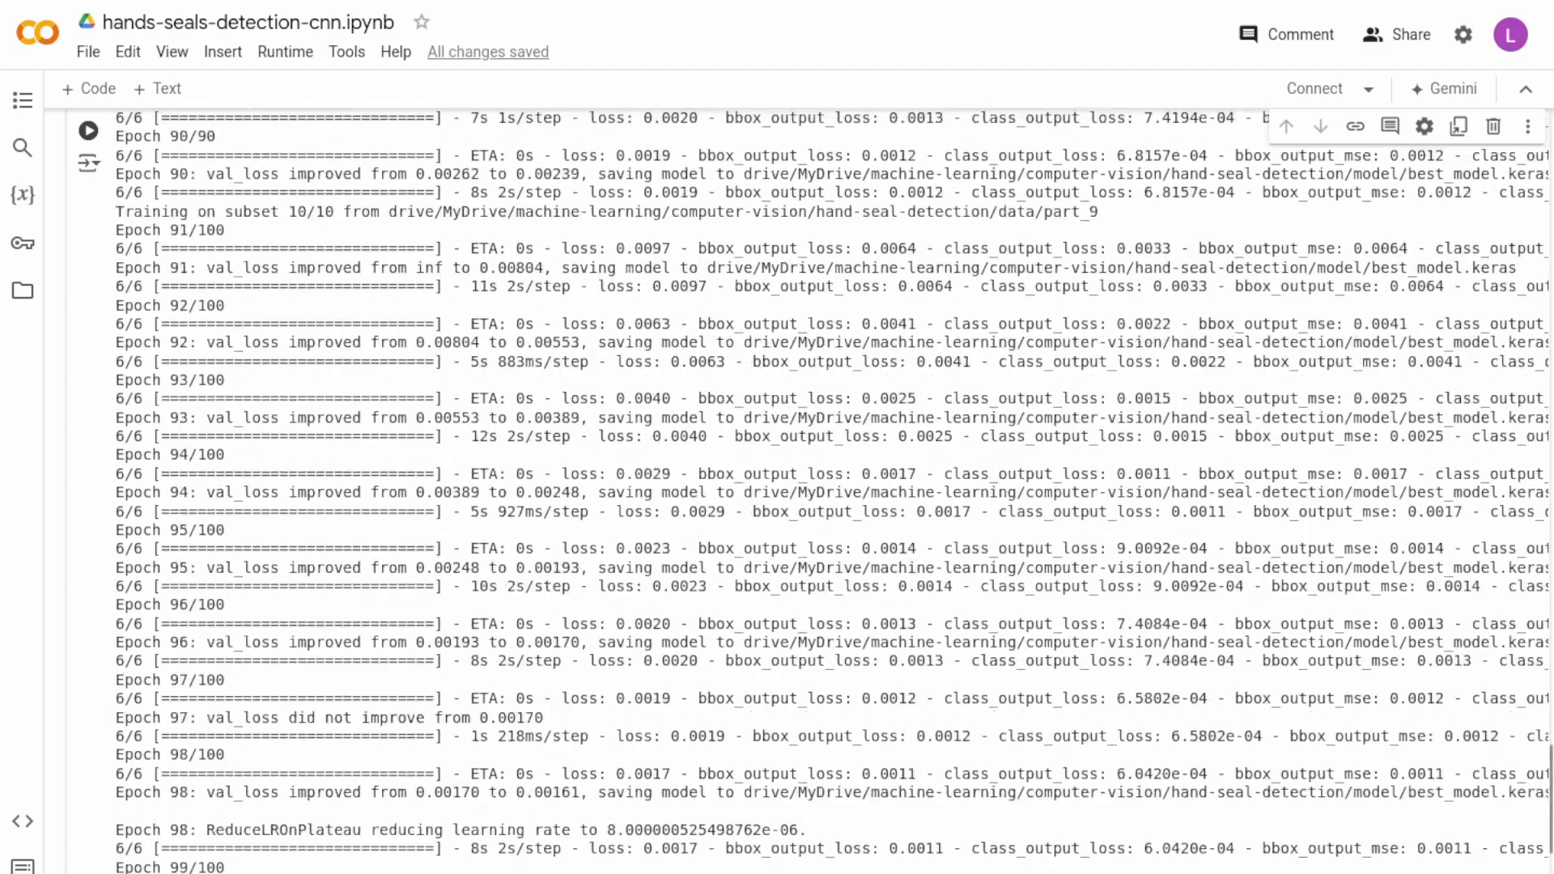
{"action": "scroll", "scroll_direction": "down", "scroll_amount": 3}
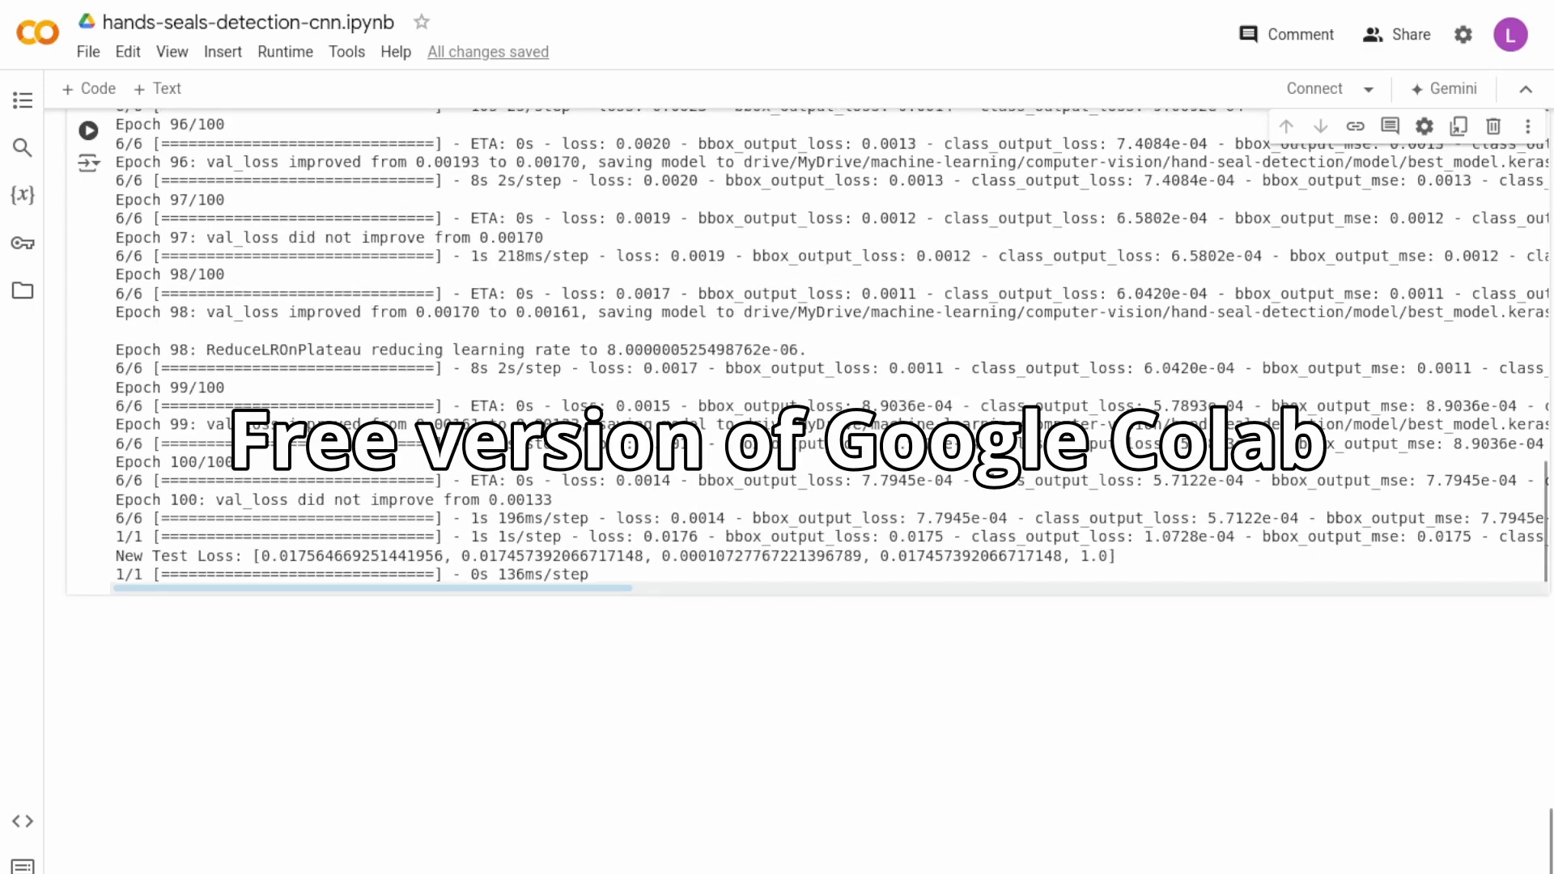
{"action": "scroll", "scroll_direction": "right", "scroll_amount": 3}
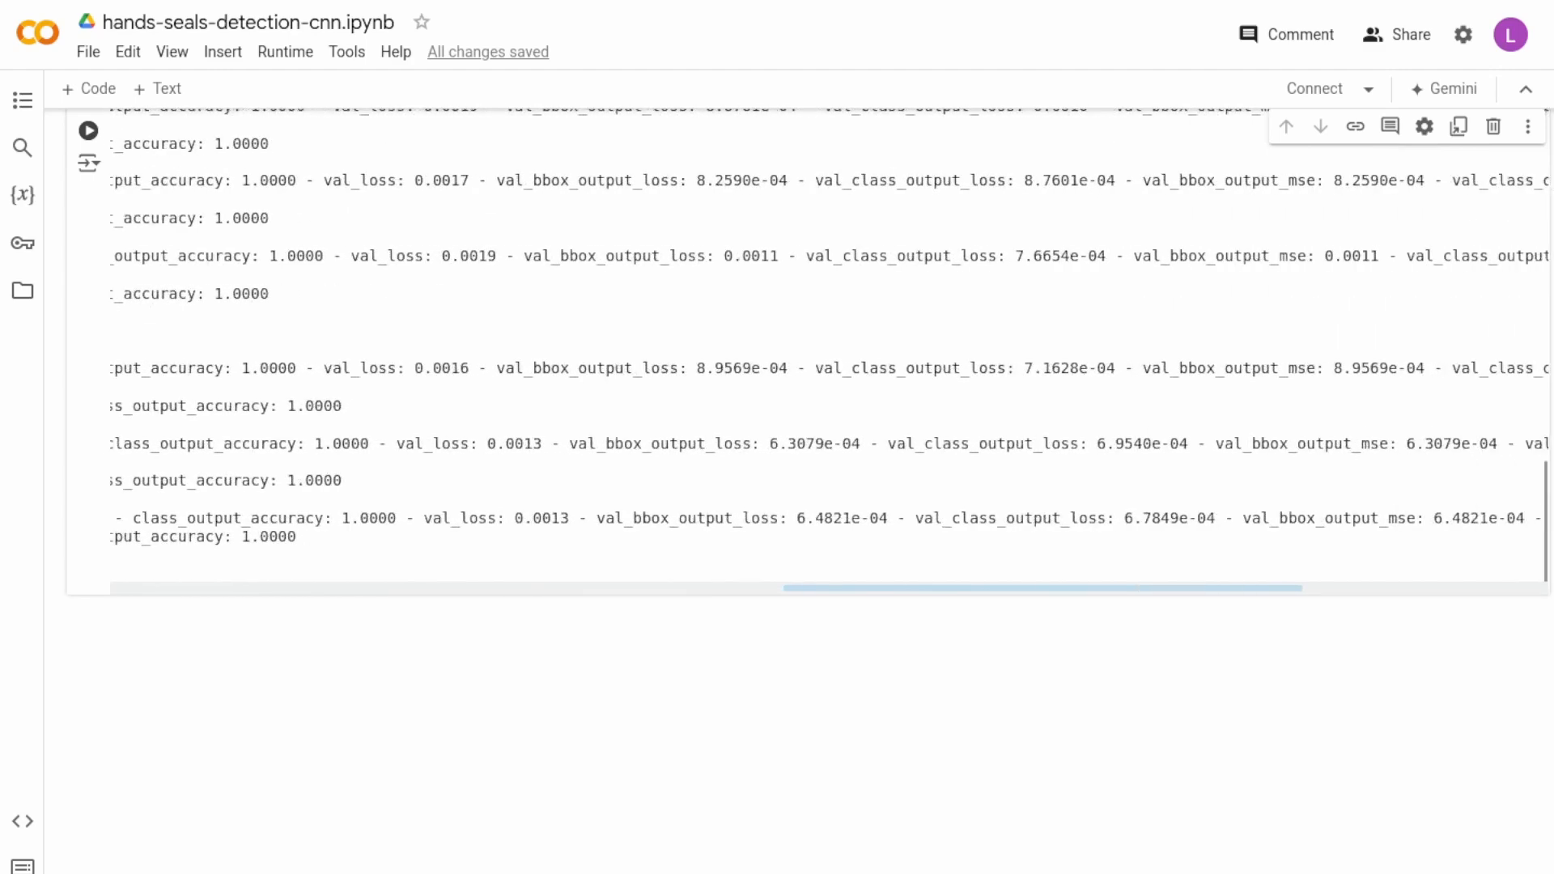
{"action": "scroll", "scroll_direction": "right", "scroll_amount": 3}
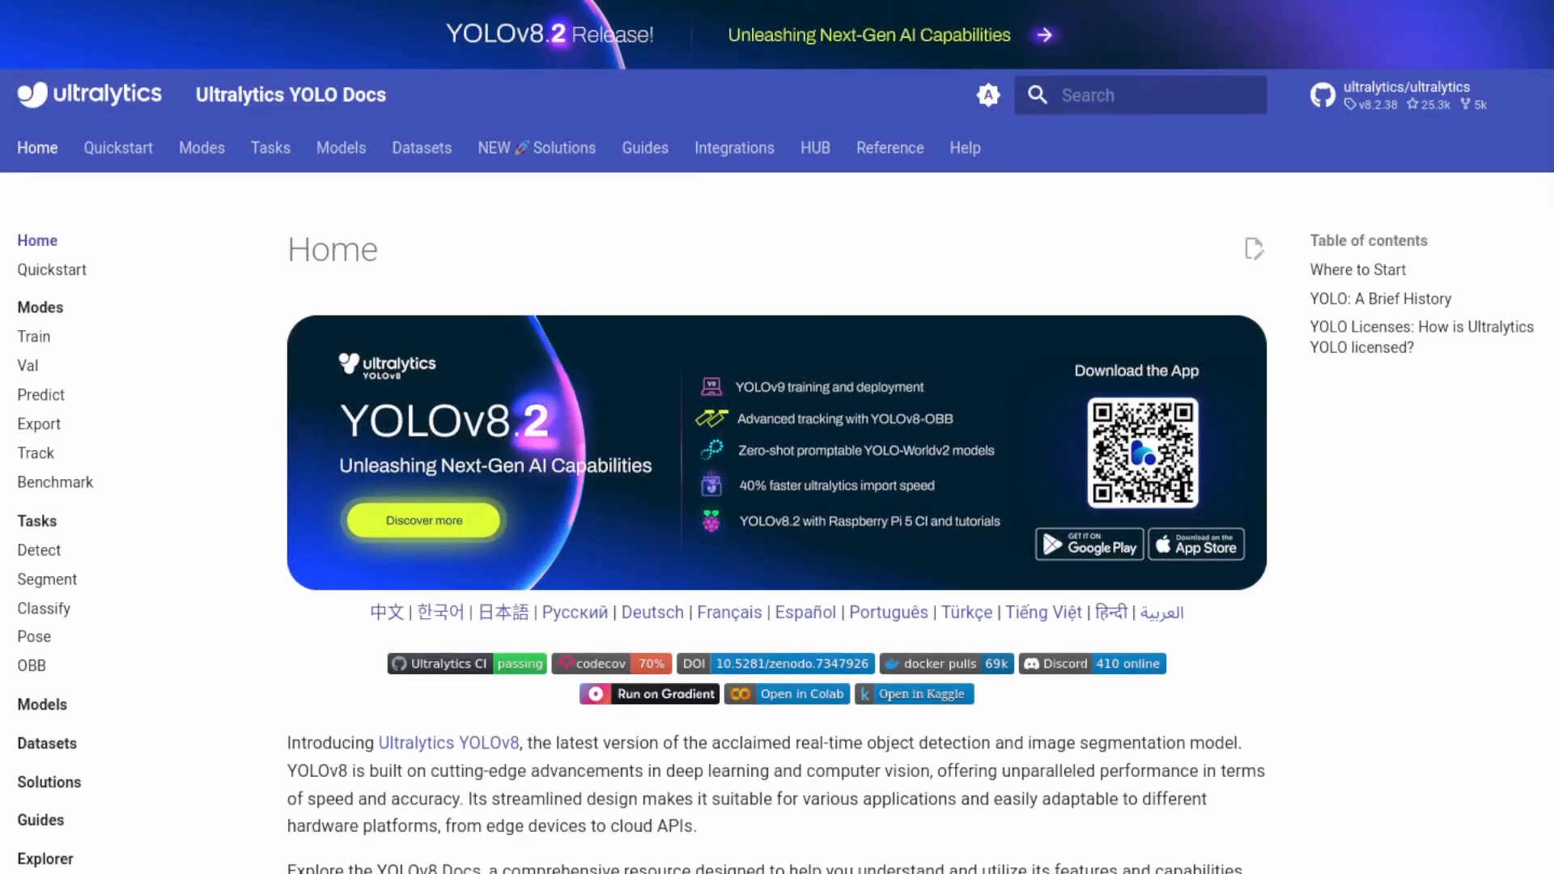
Step: Scroll through the Ultralytics Quickstart guide's ultralytics package install instructions
{"action": "scroll", "scroll_direction": "down", "scroll_amount": 3}
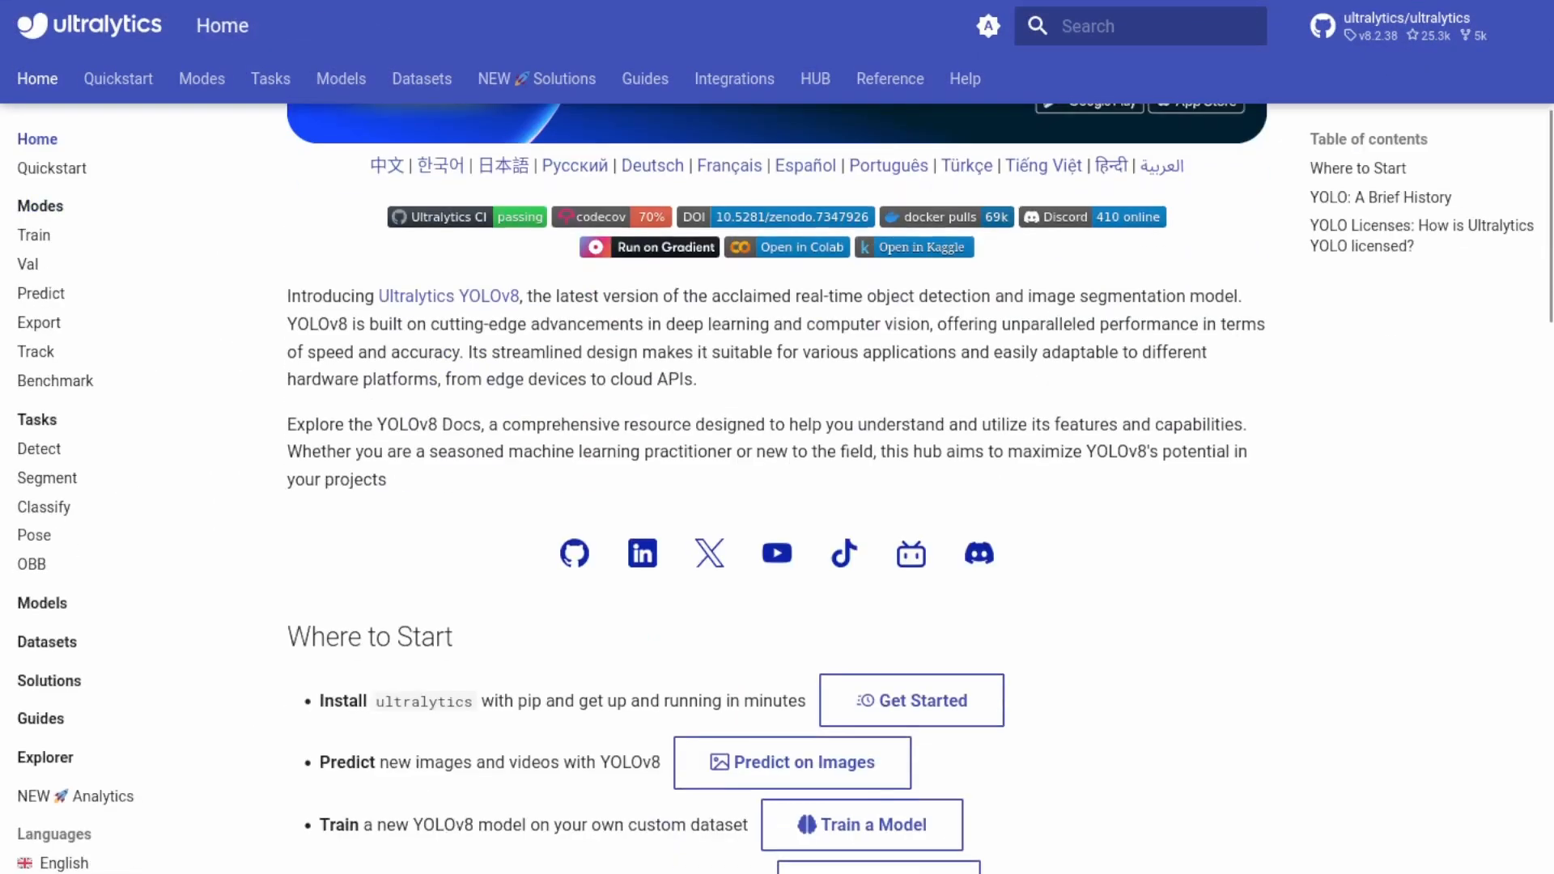
{"action": "scroll", "scroll_direction": "down", "scroll_amount": 3}
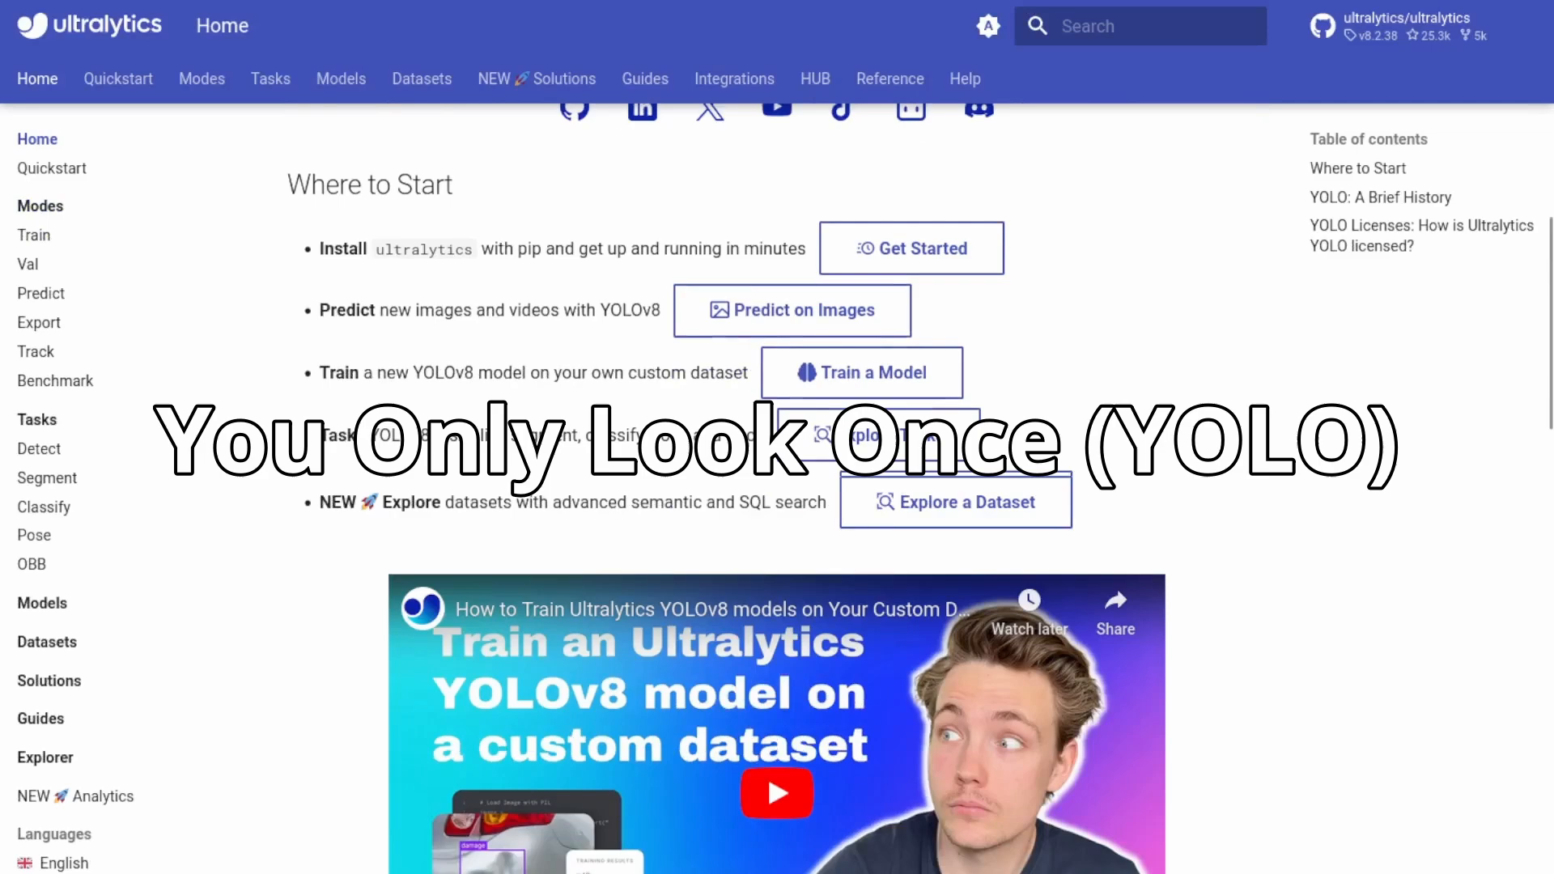
{"action": "scroll", "scroll_direction": "down", "scroll_amount": 3}
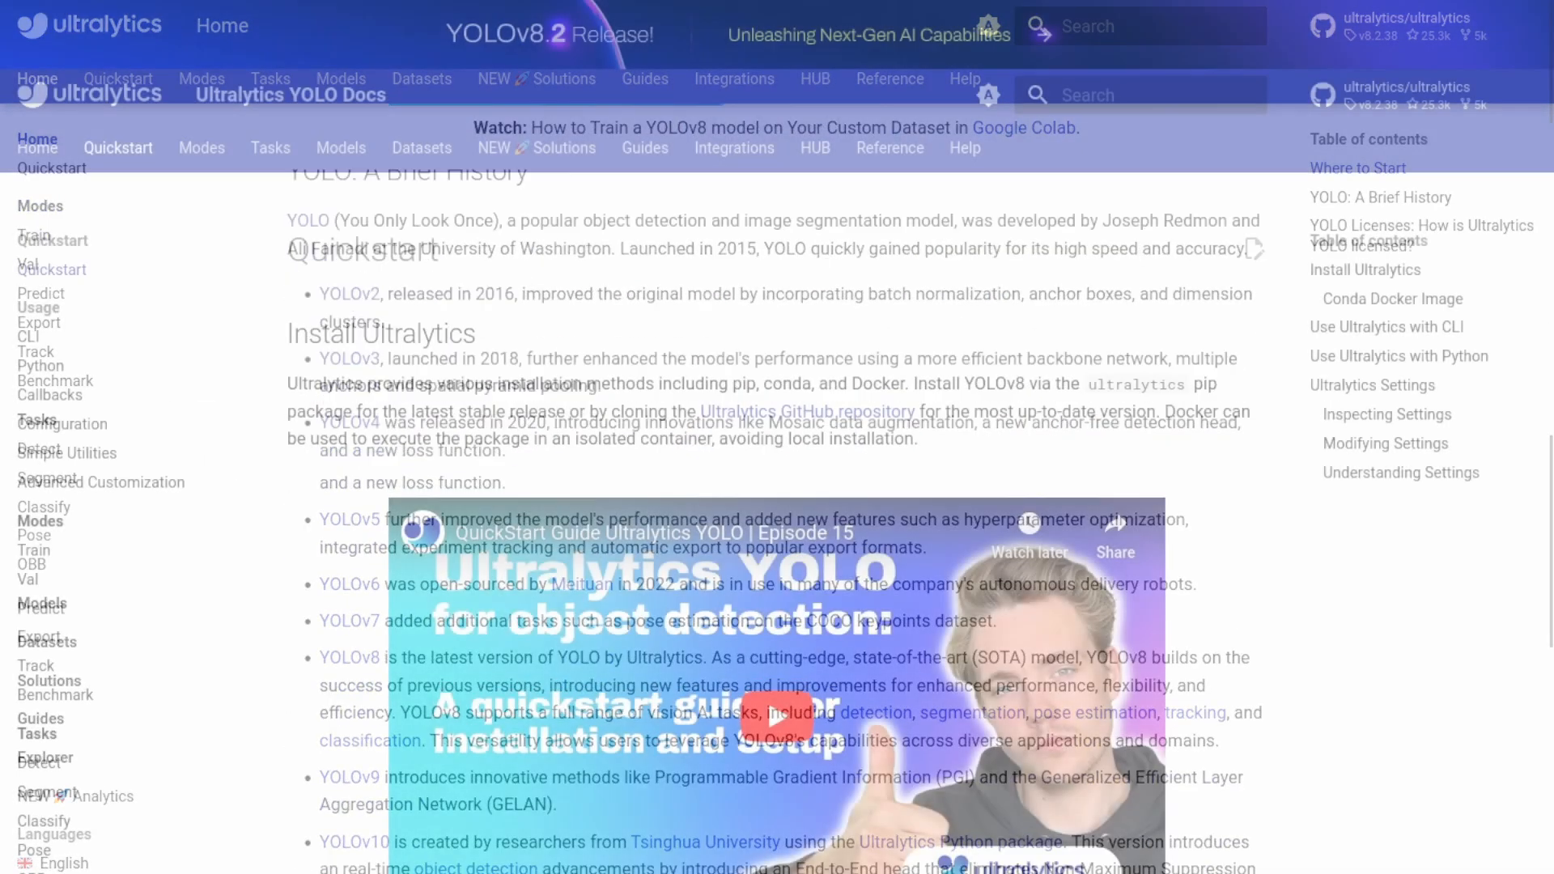
{"action": "scroll", "scroll_direction": "down", "scroll_amount": 3}
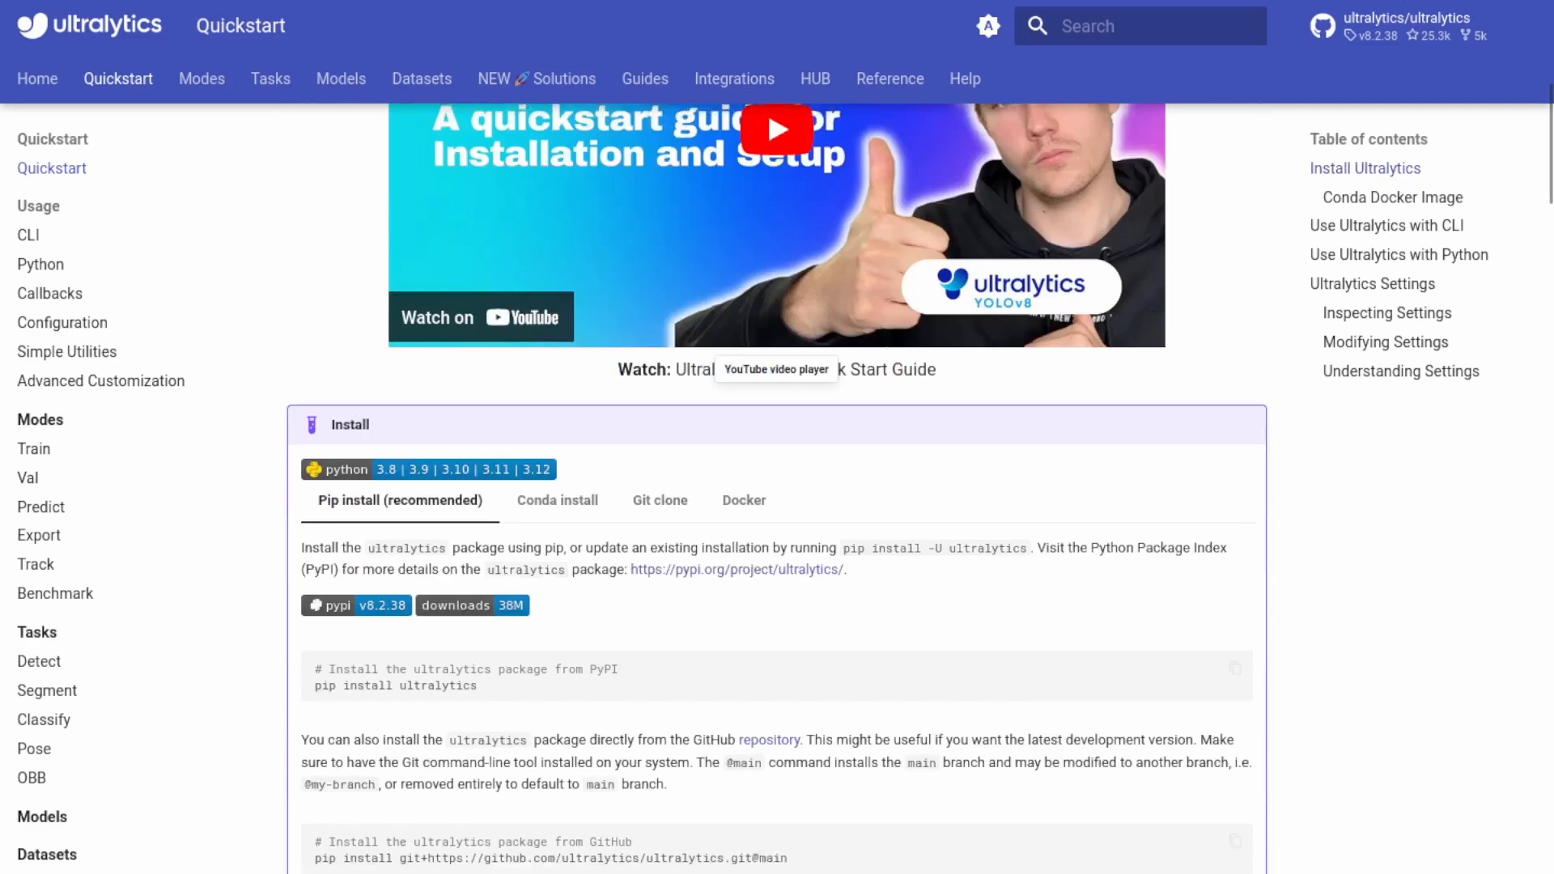
{"action": "scroll", "scroll_direction": "down", "scroll_amount": 3}
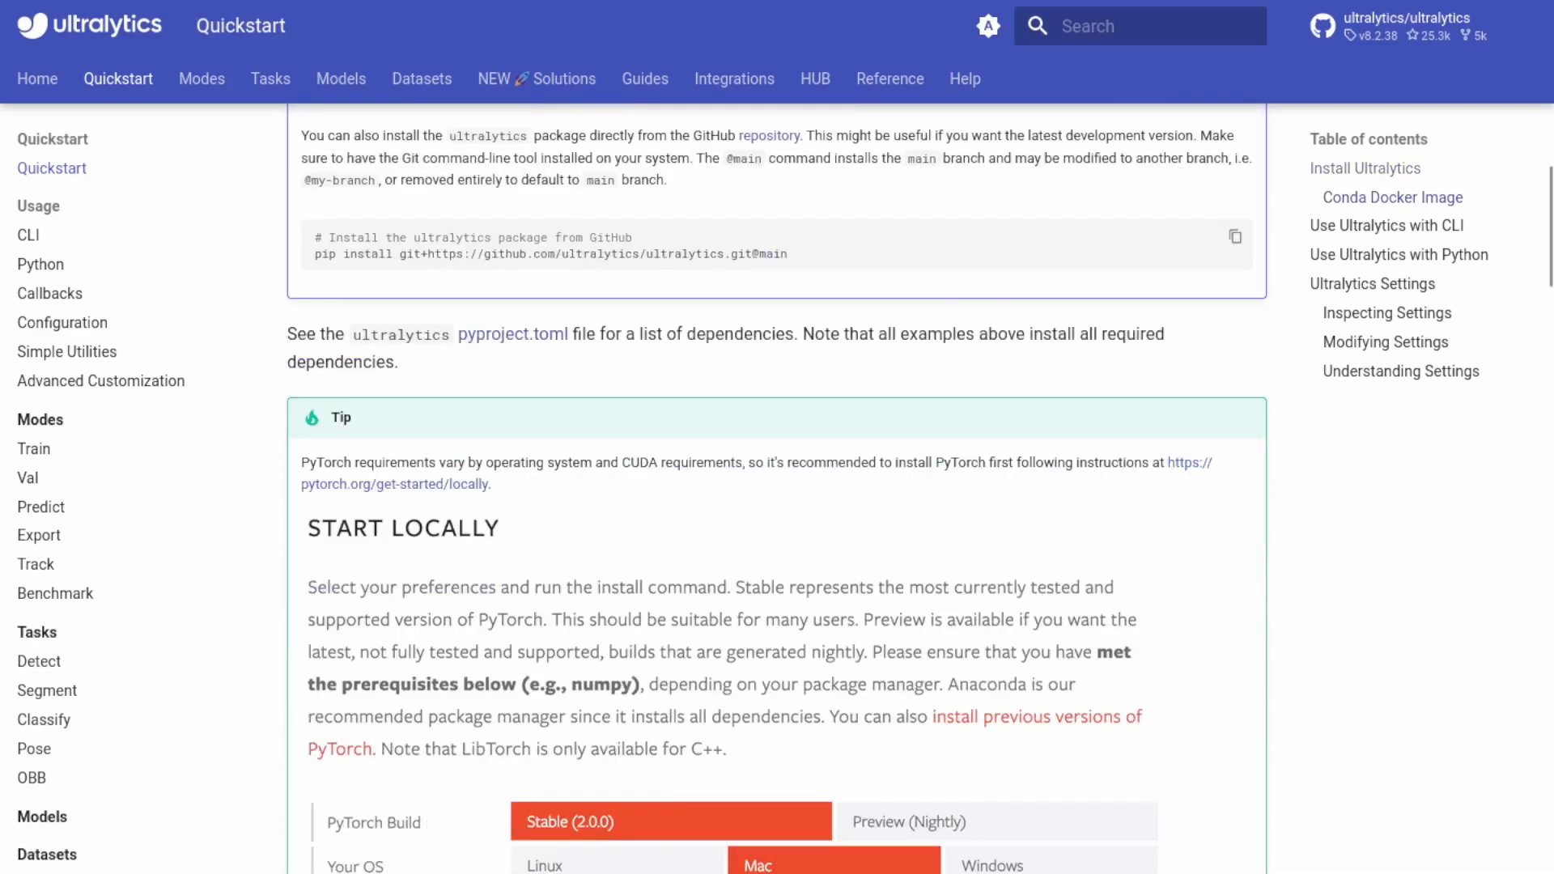
{"action": "scroll", "scroll_direction": "down", "scroll_amount": 3}
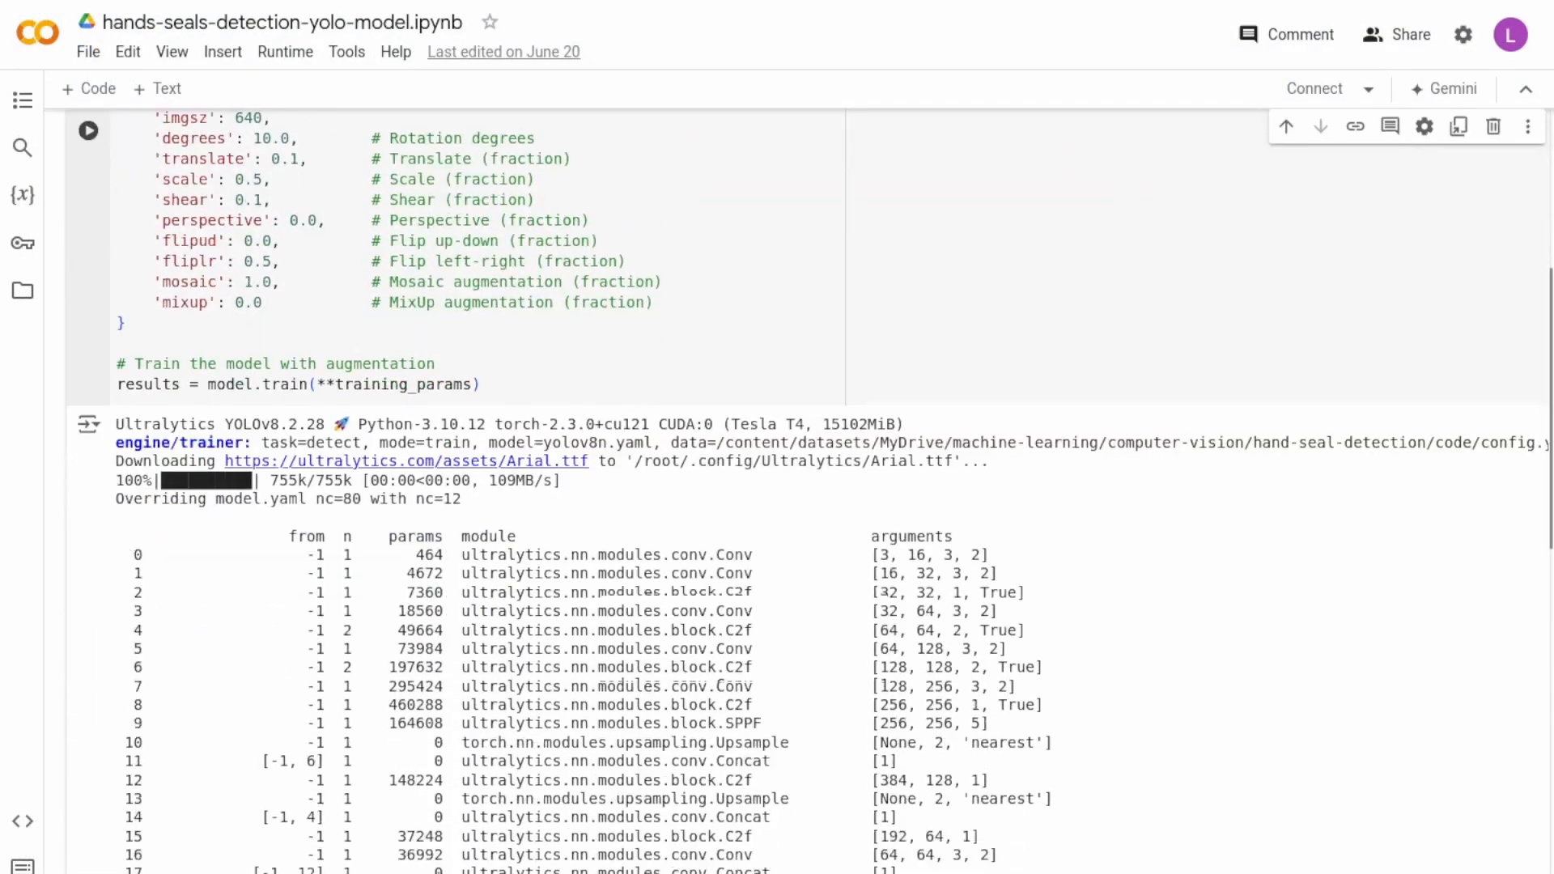
Step: Scroll the YOLOv8n model.train output showing AMP checks and scanning of 1,050 training images
{"action": "scroll", "scroll_direction": "down", "scroll_amount": 3}
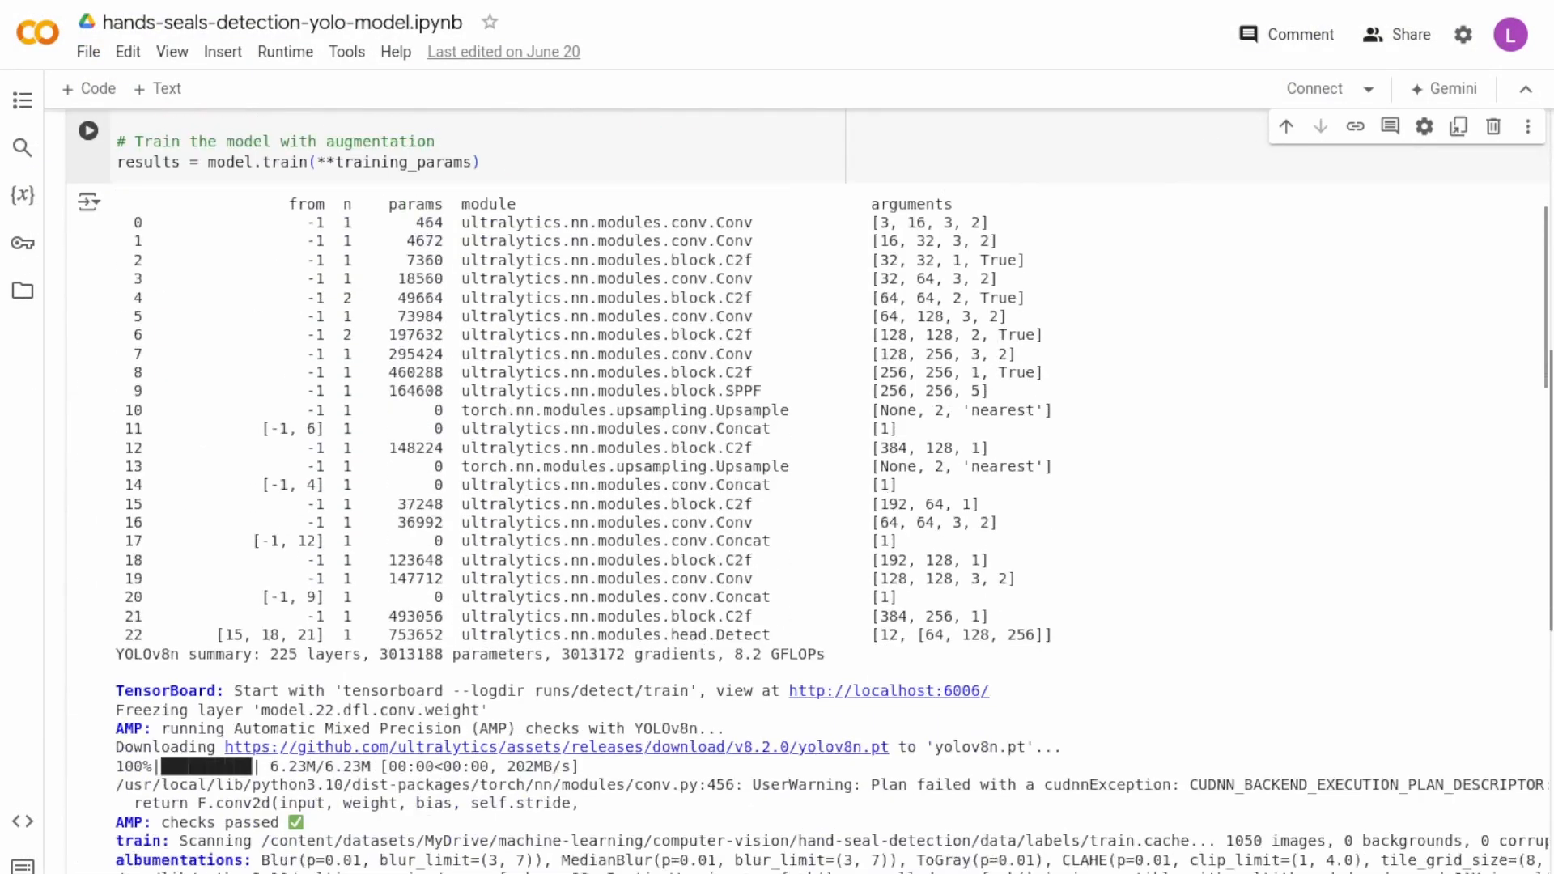